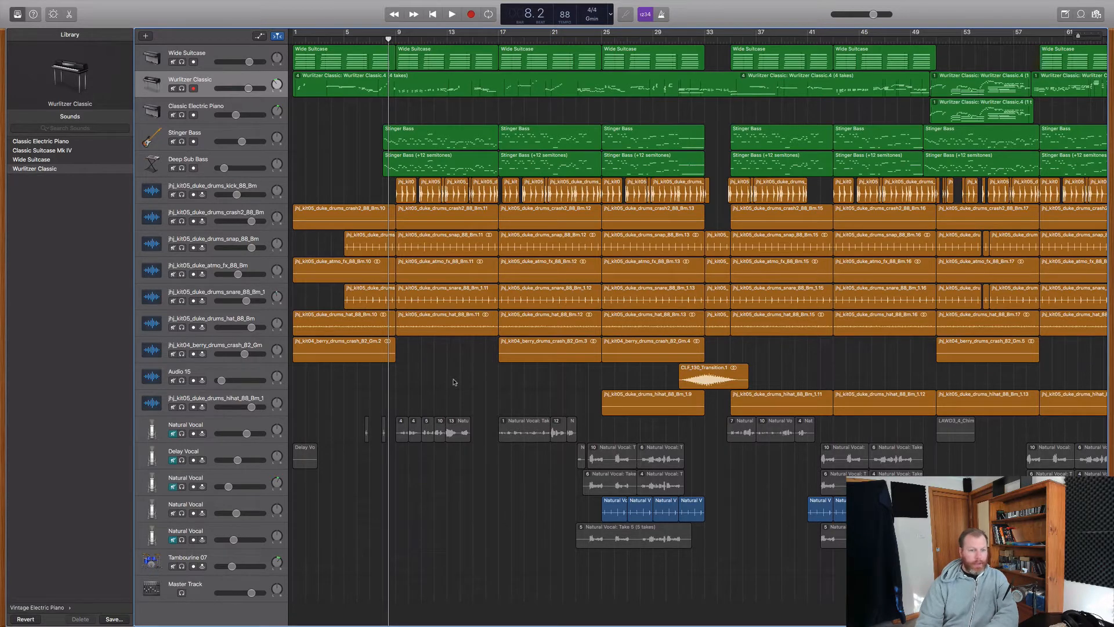
{"action": "mouse_move", "coordinate": [430, 371]}
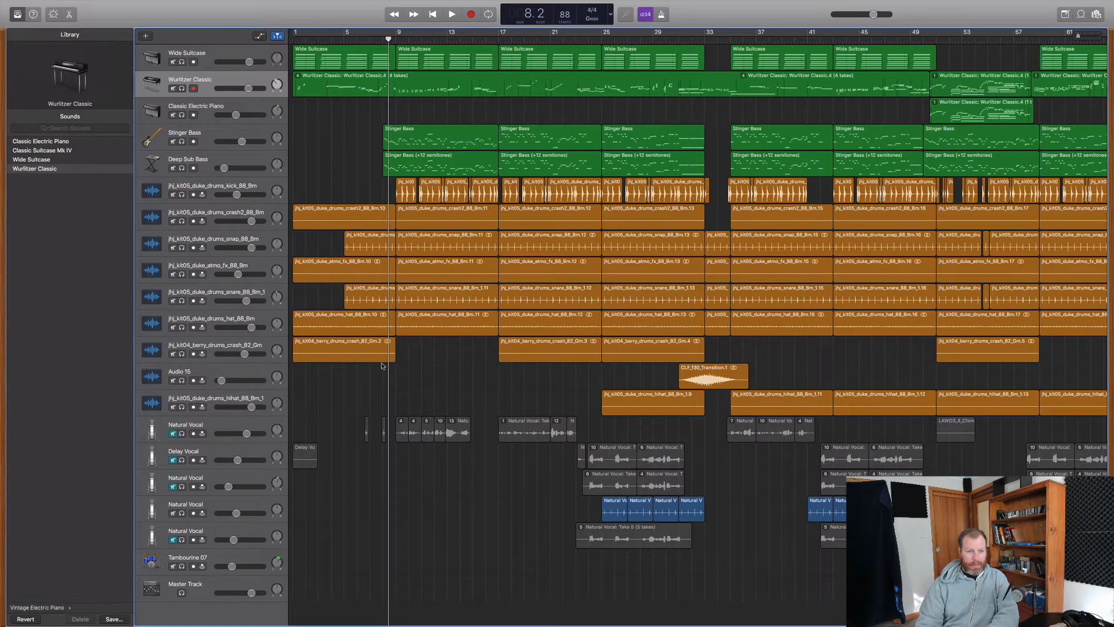
{"action": "mouse_move", "coordinate": [242, 128]}
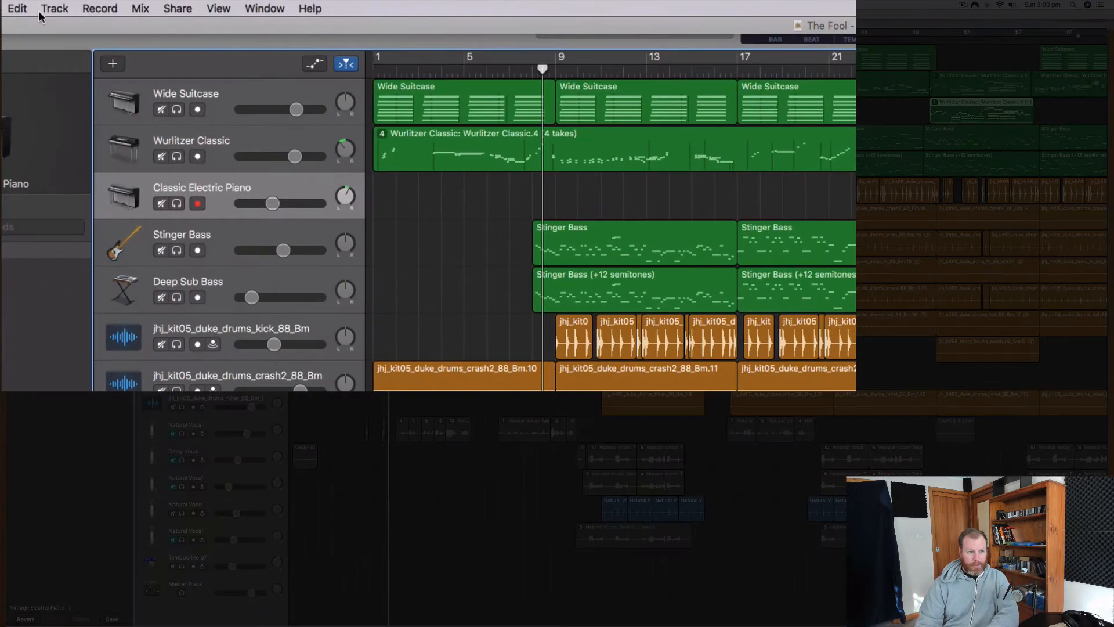
{"action": "mouse_move", "coordinate": [250, 13]}
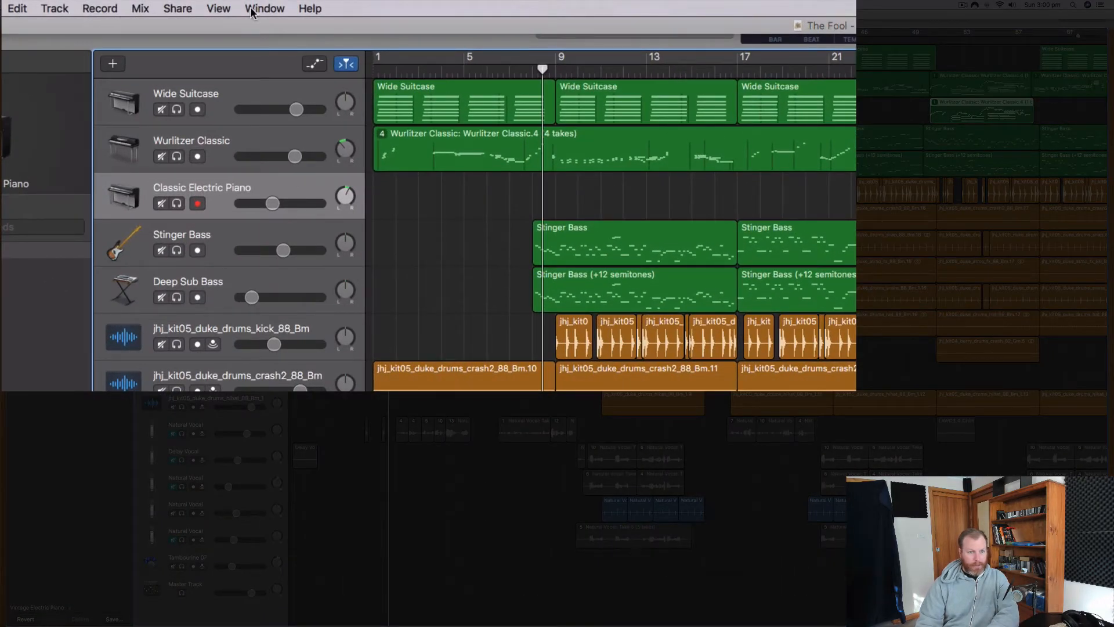
Step: Glance at the Share menu, then turn on Show Automation to reveal every track's volume curve
{"action": "left_click", "coordinate": [177, 8]}
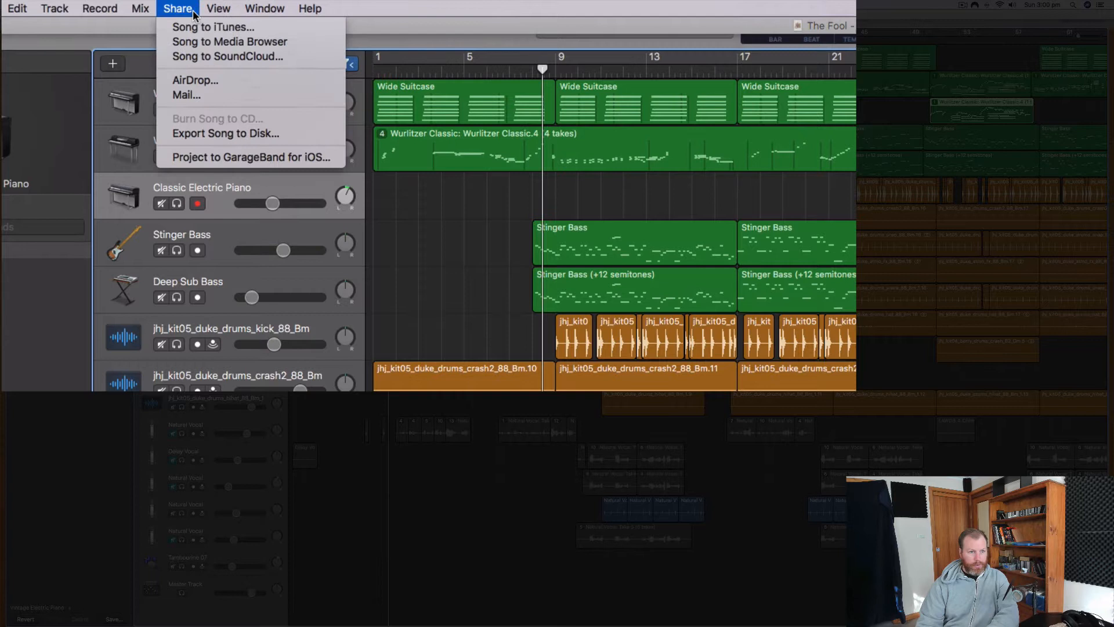
{"action": "left_click", "coordinate": [140, 8]}
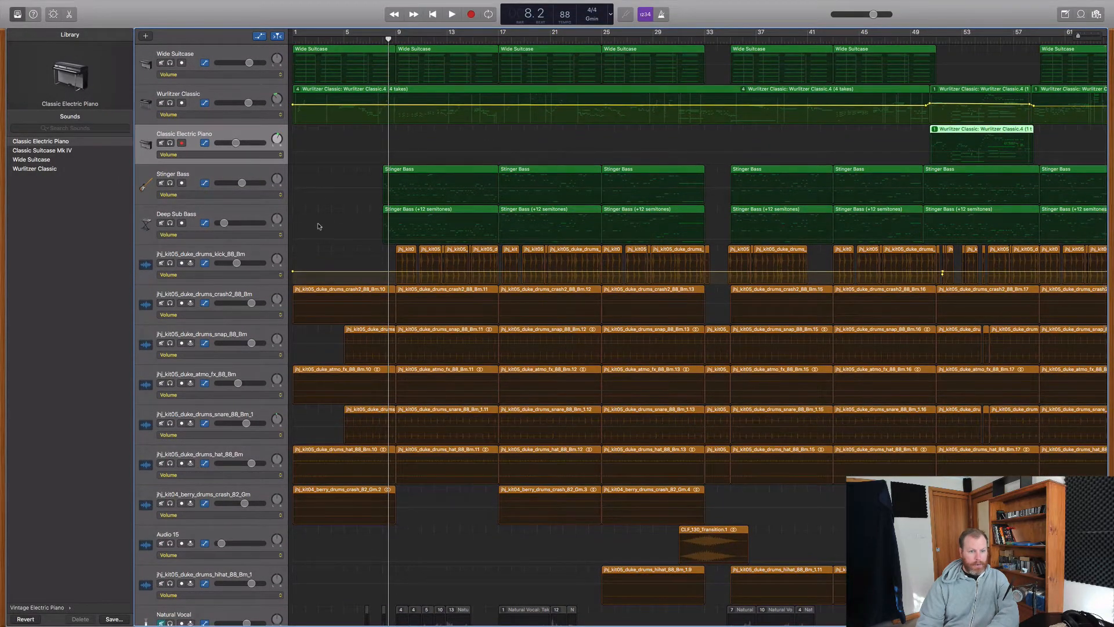
{"action": "scroll", "scroll_direction": "down", "scroll_amount": 3}
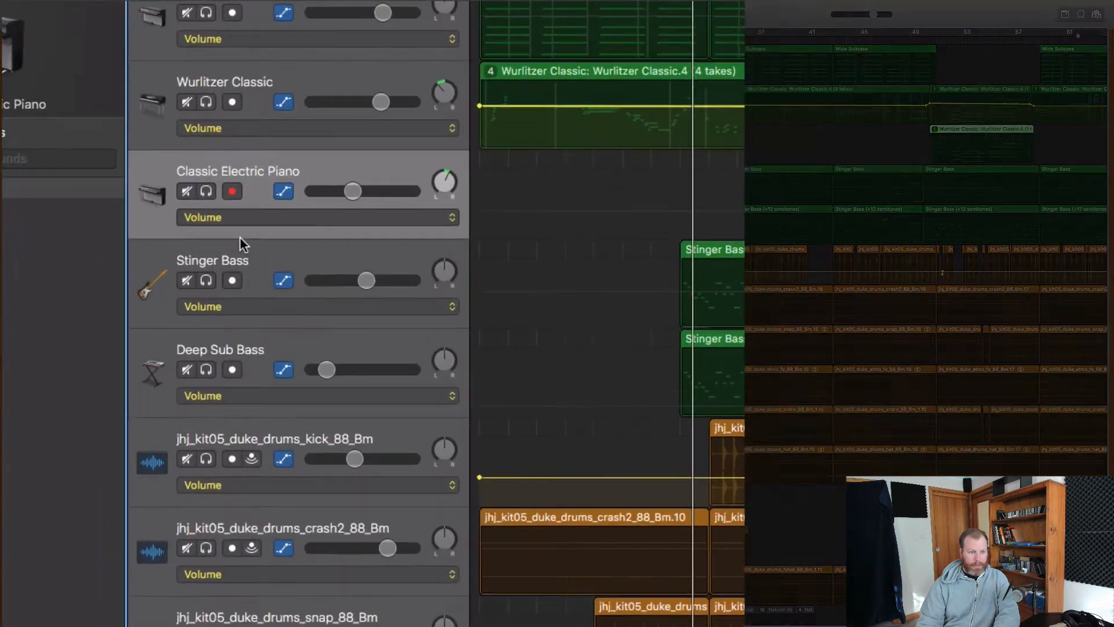
Step: Open the Classic Electric Piano's Volume automation pop-up listing Pan, Echo, Reverb and Smart Controls
{"action": "left_click", "coordinate": [202, 217]}
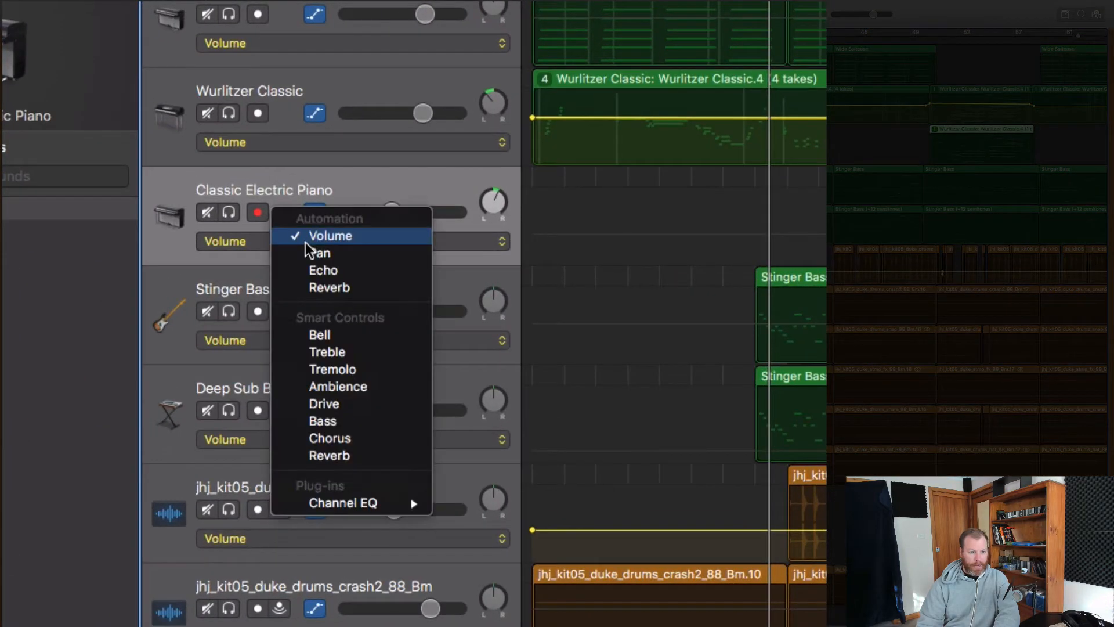
{"action": "mouse_move", "coordinate": [345, 253]}
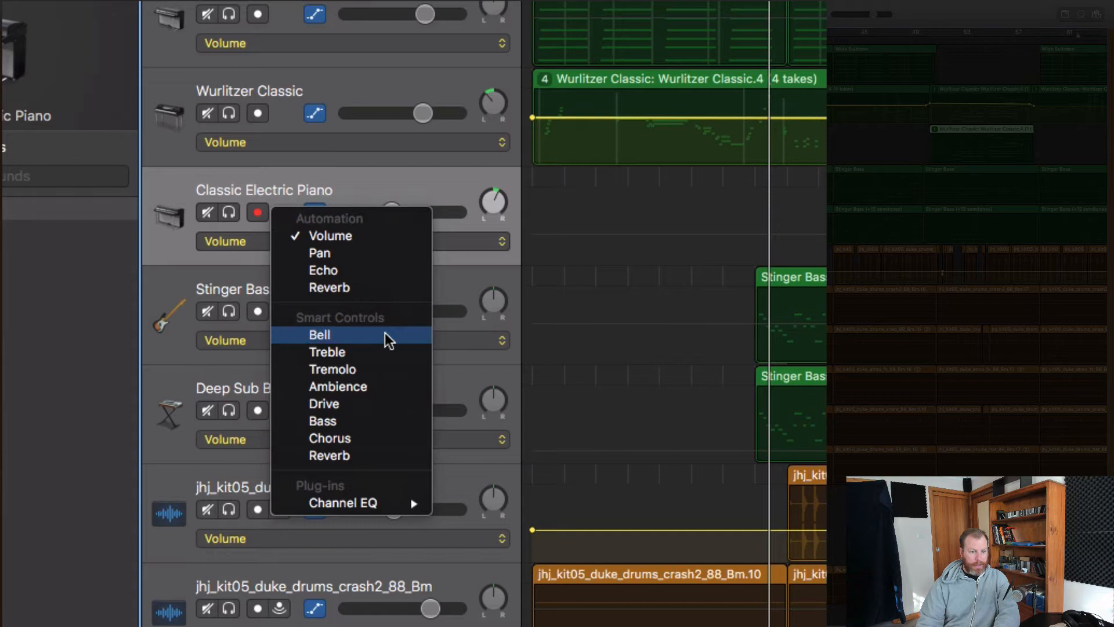
{"action": "mouse_move", "coordinate": [384, 421]}
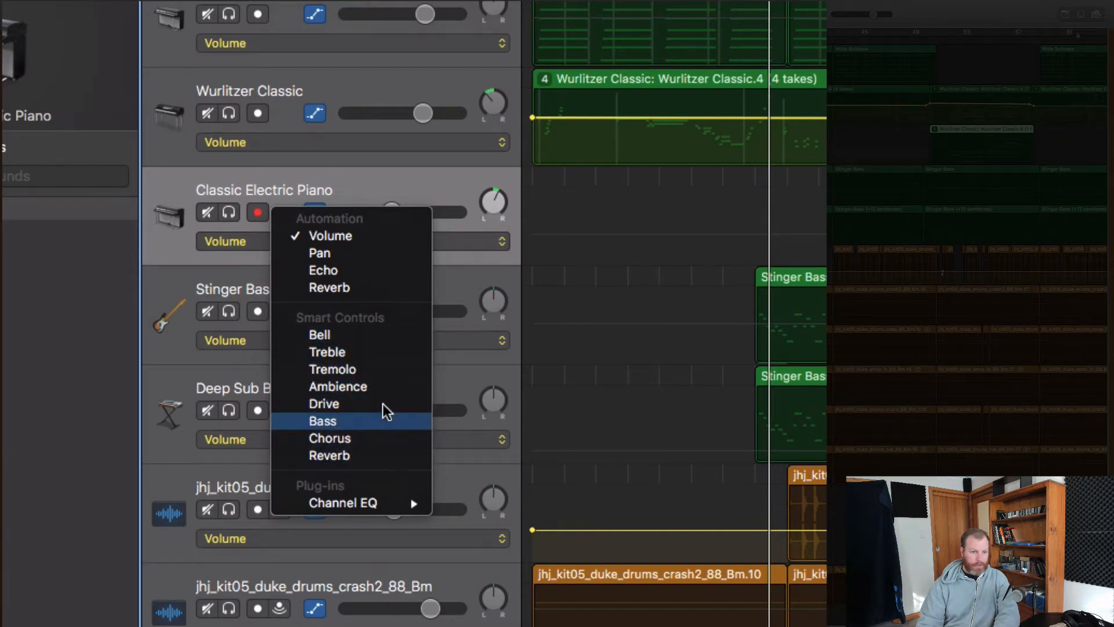
{"action": "mouse_move", "coordinate": [366, 327]}
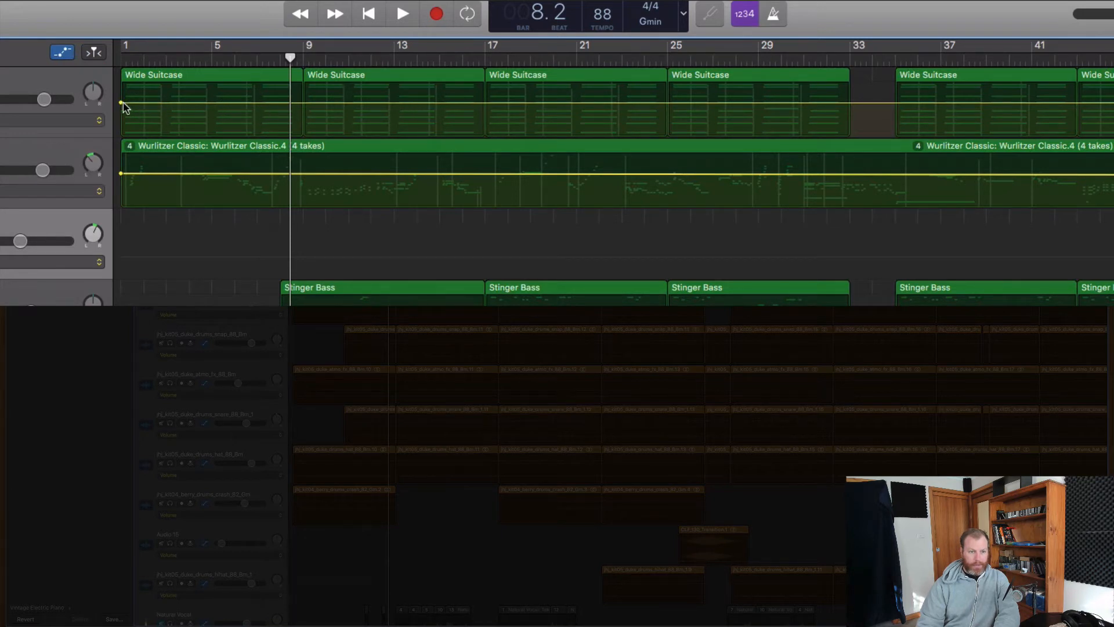
{"action": "mouse_move", "coordinate": [231, 104]}
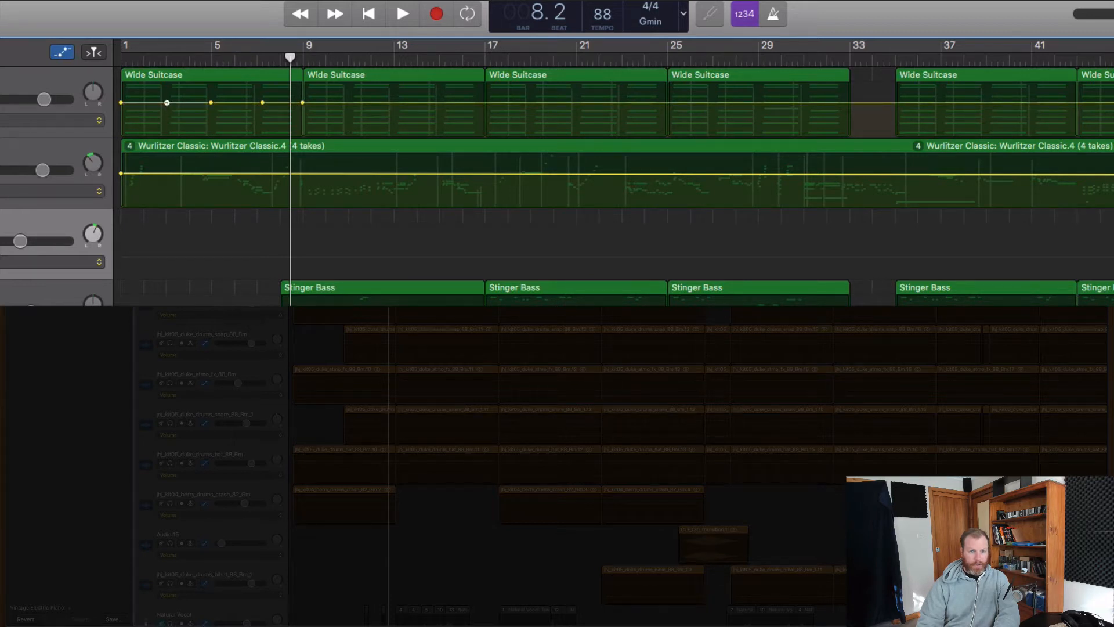
Step: Shape the opening Wide Suitcase volume: bar 3 near +3 dB, lower bar 5, fade in from silence
{"action": "left_click_drag", "start_coordinate": [165, 104], "coordinate": [165, 94]}
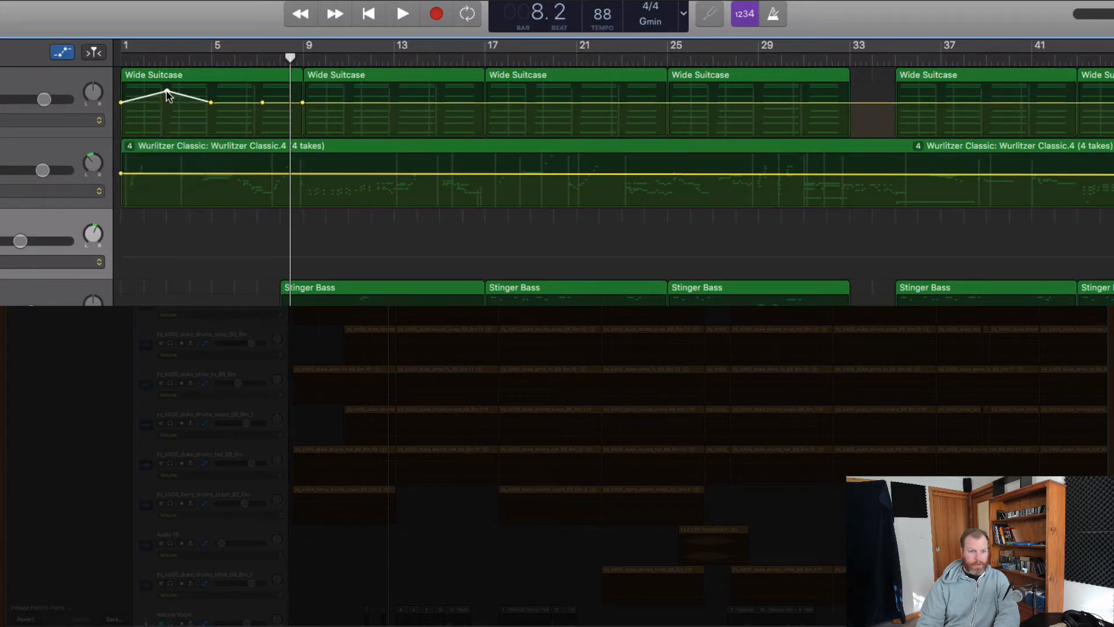
{"action": "left_click_drag", "start_coordinate": [168, 114], "coordinate": [168, 98]}
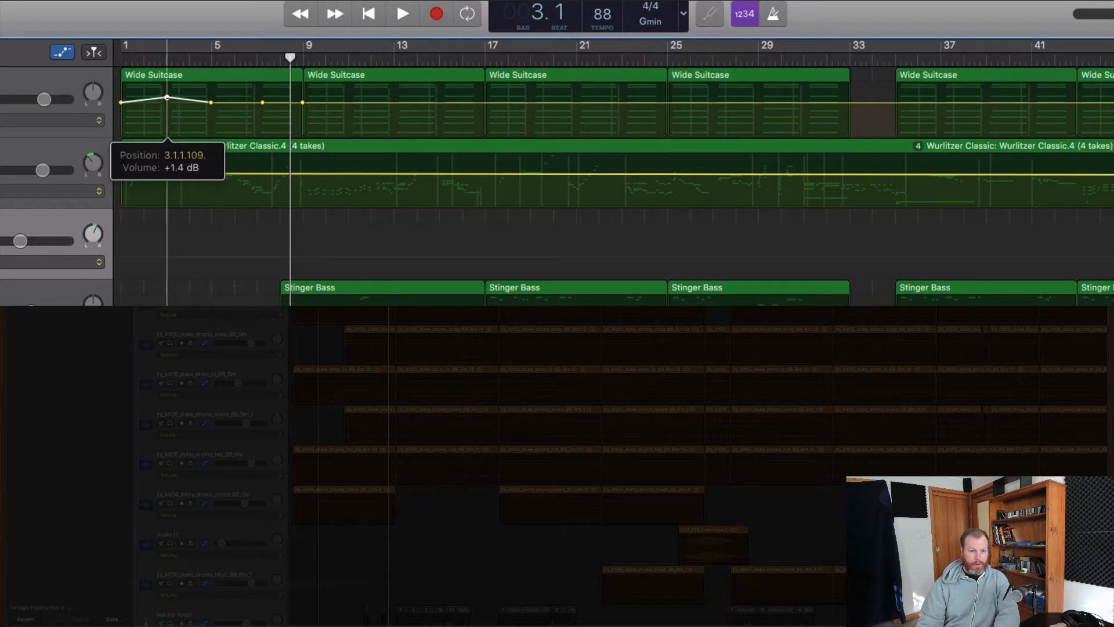
{"action": "left_click_drag", "start_coordinate": [167, 103], "coordinate": [166, 94]}
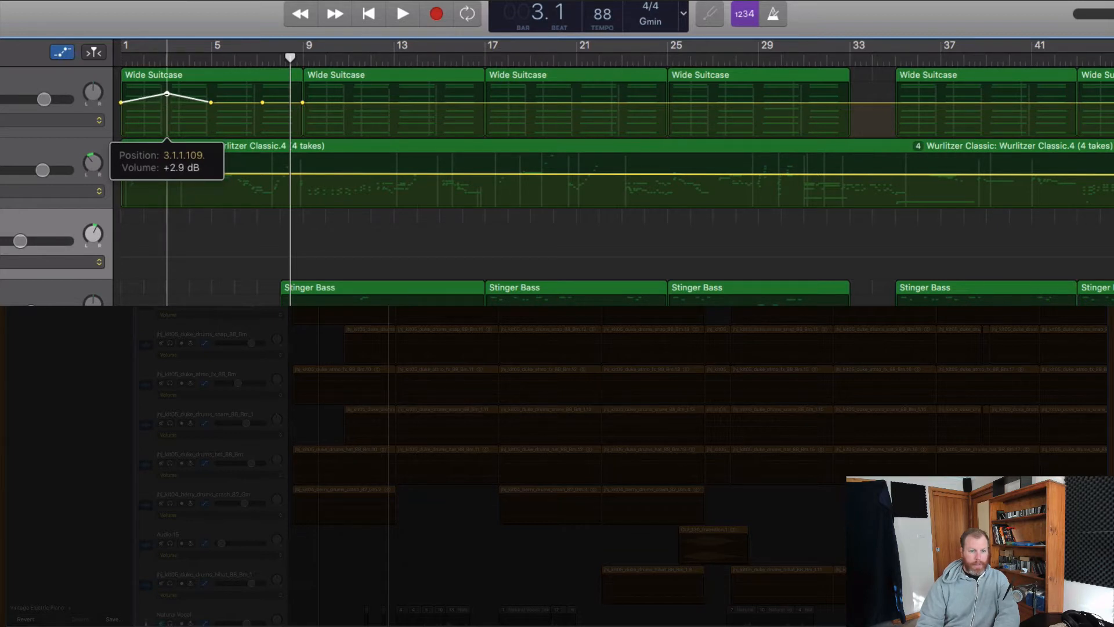
{"action": "left_click_drag", "start_coordinate": [166, 95], "coordinate": [167, 93]}
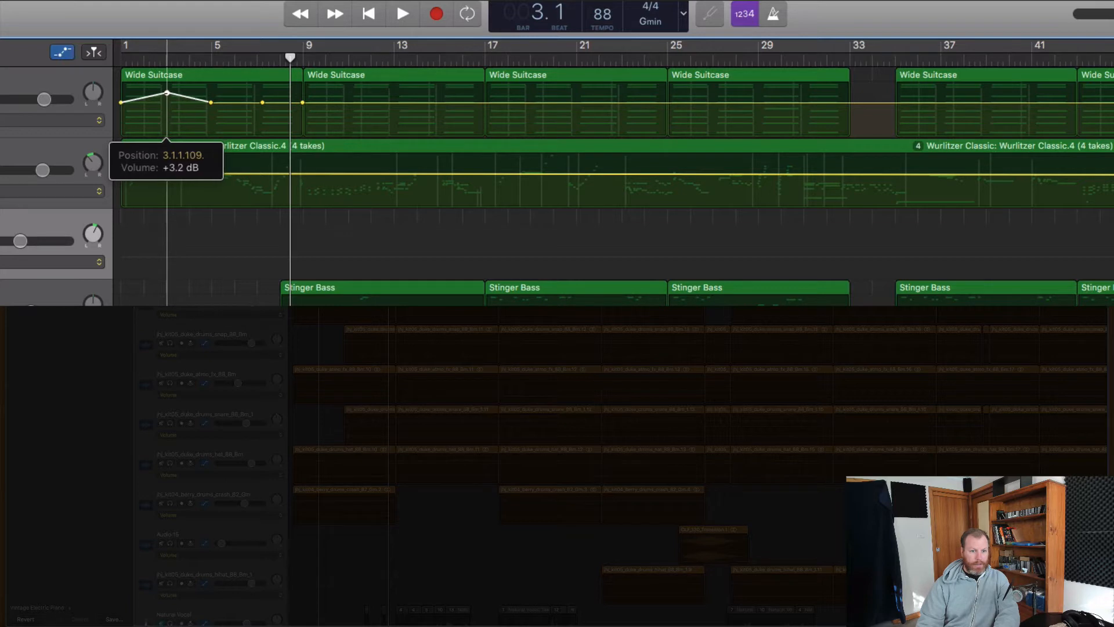
{"action": "left_click_drag", "start_coordinate": [165, 93], "coordinate": [210, 105]}
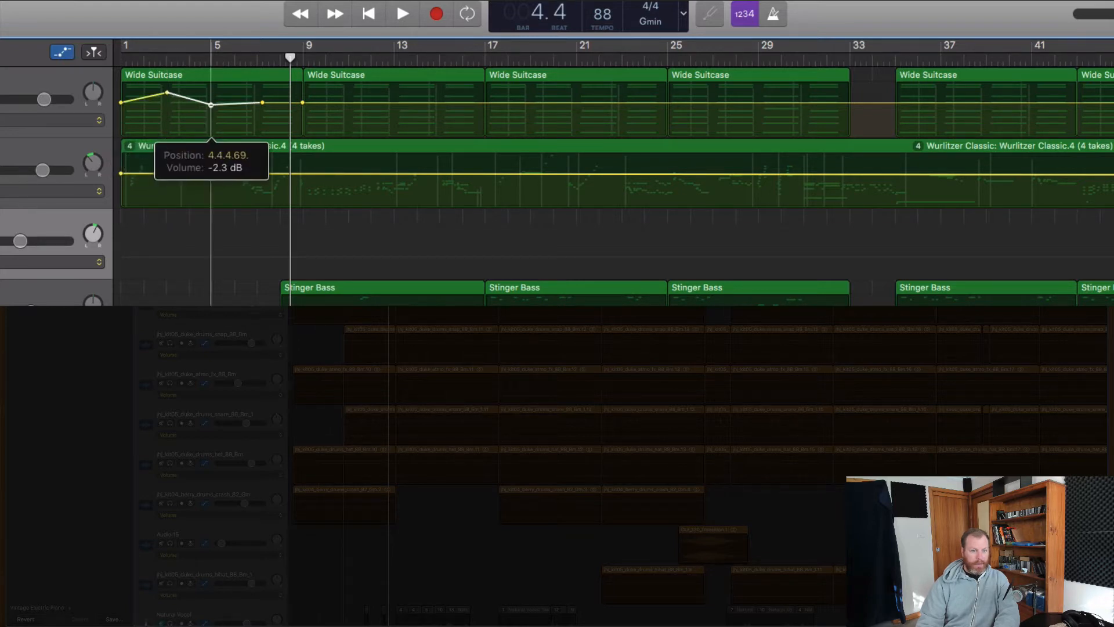
{"action": "left_click_drag", "start_coordinate": [211, 105], "coordinate": [211, 118]}
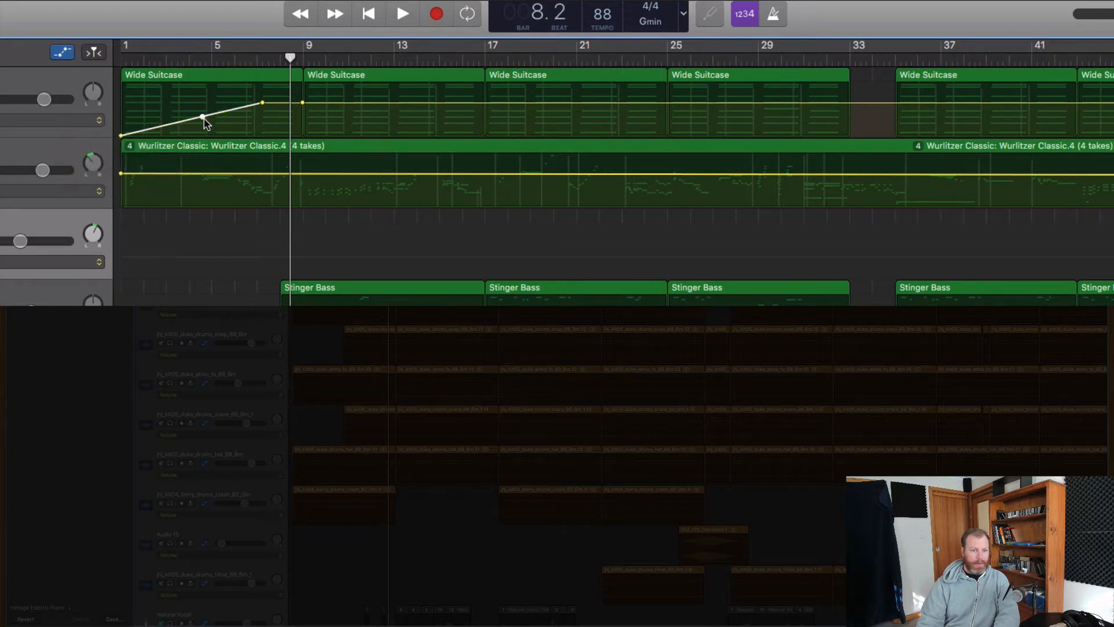
{"action": "left_click_drag", "start_coordinate": [203, 117], "coordinate": [166, 117]}
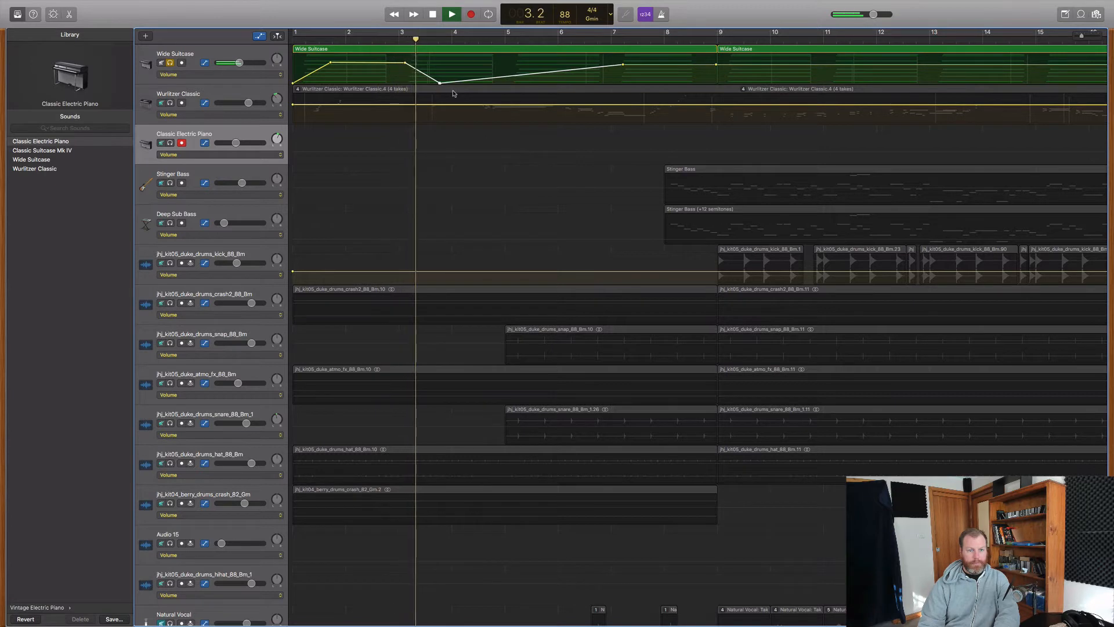
Step: Stop the song's playback
{"action": "left_click", "coordinate": [432, 13]}
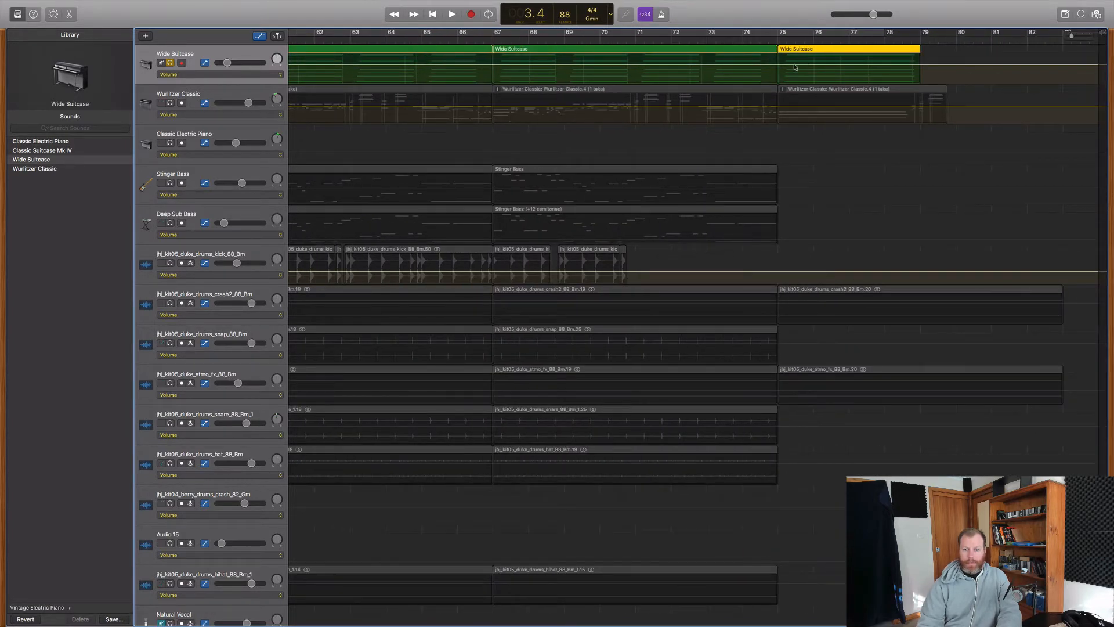
Step: Add a volume point on the bar 75 Wide Suitcase region and adjust it near the region's end
{"action": "left_click", "coordinate": [817, 67]}
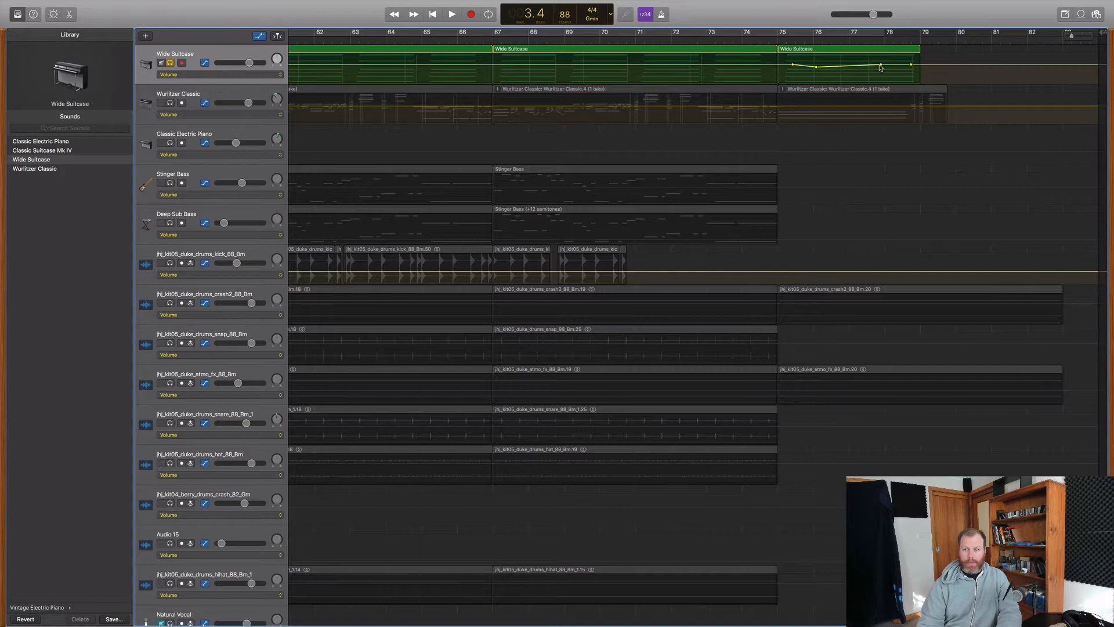
{"action": "left_click_drag", "start_coordinate": [829, 67], "coordinate": [830, 125]}
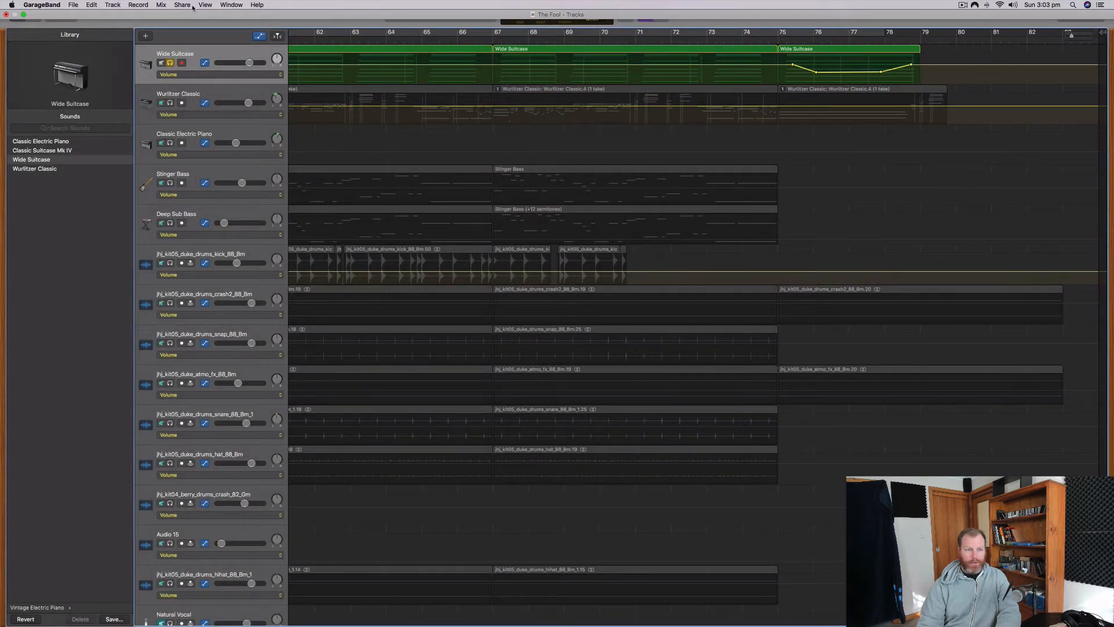
Step: Check the View menu and turn Show Automation off to hide the lanes
{"action": "left_click", "coordinate": [205, 5]}
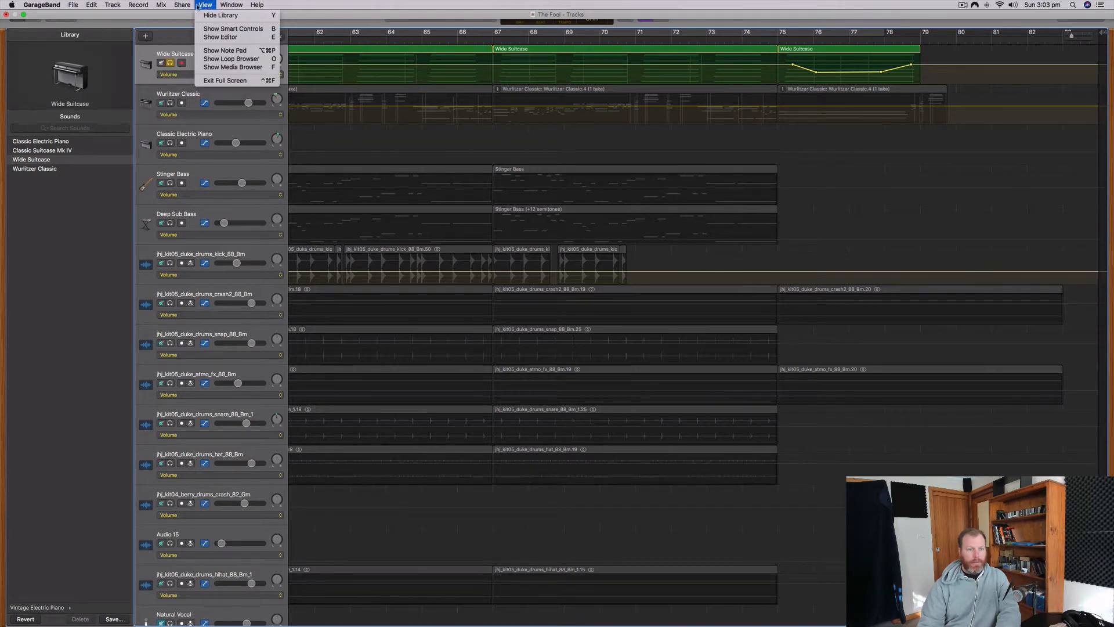
{"action": "left_click", "coordinate": [161, 4]}
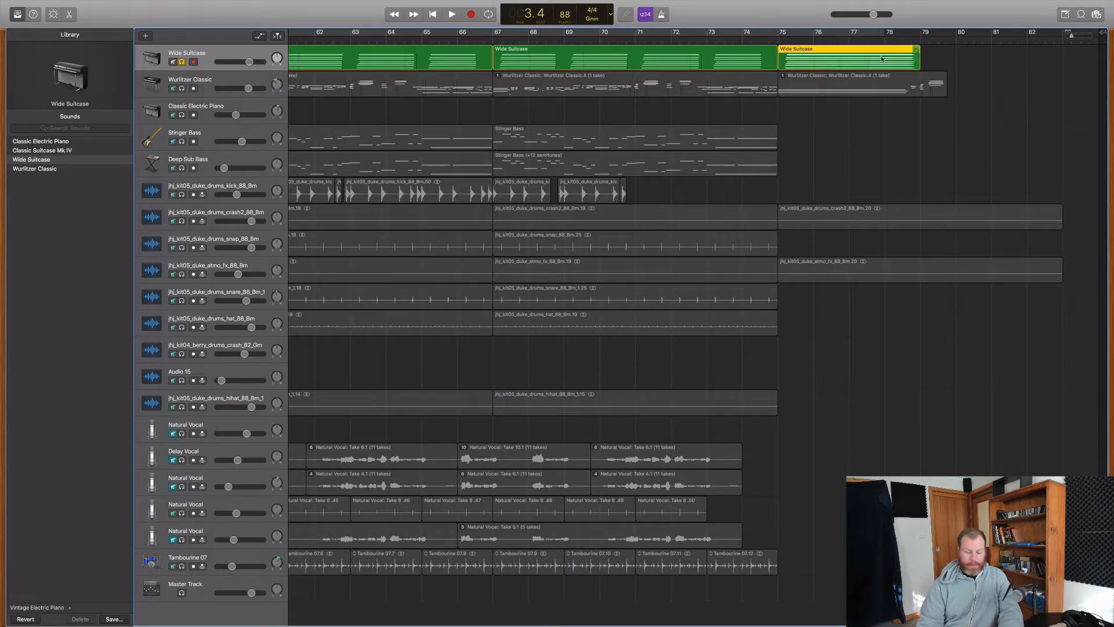
Step: Copy the late Wide Suitcase region and paste it just after bar 79
{"action": "right_click", "coordinate": [845, 60]}
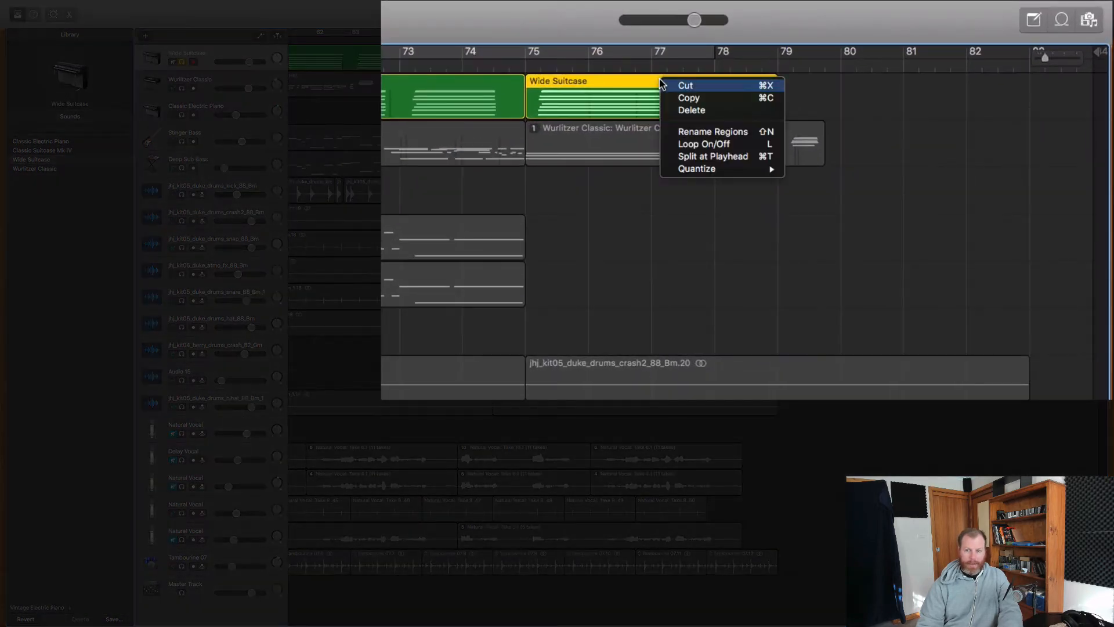
{"action": "mouse_move", "coordinate": [704, 101]}
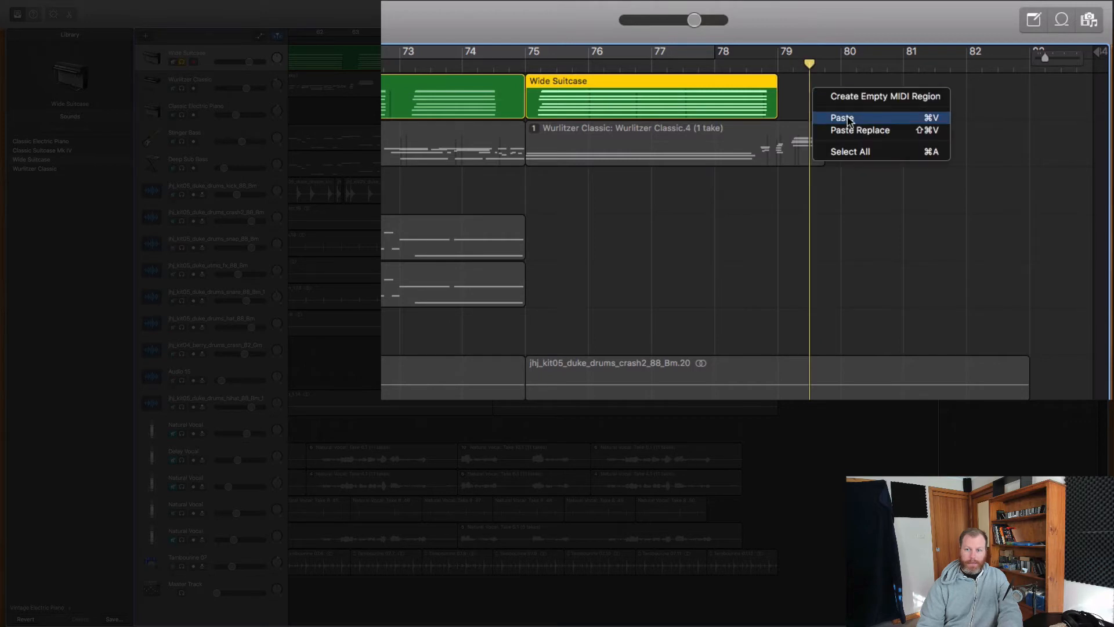
{"action": "left_click", "coordinate": [841, 117]}
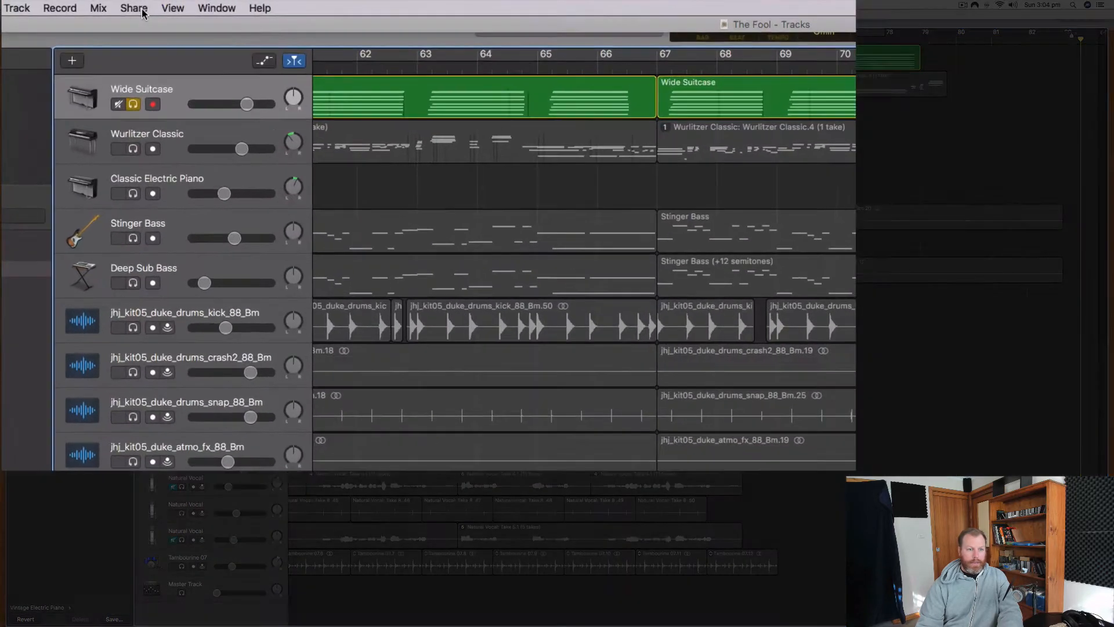
{"action": "left_click", "coordinate": [98, 7]}
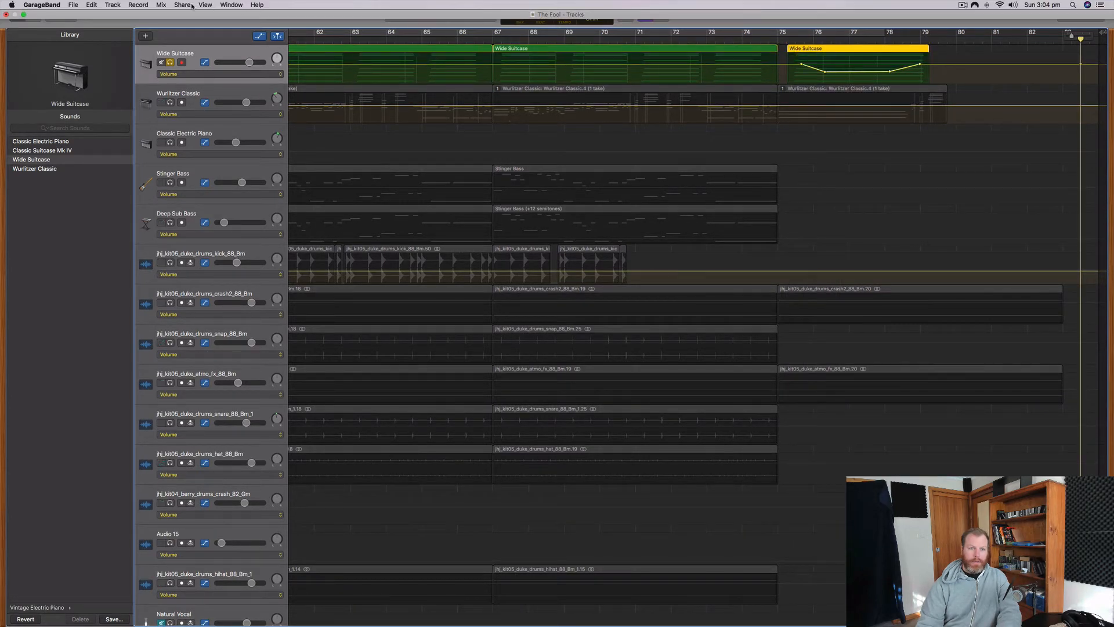
{"action": "left_click", "coordinate": [182, 4]}
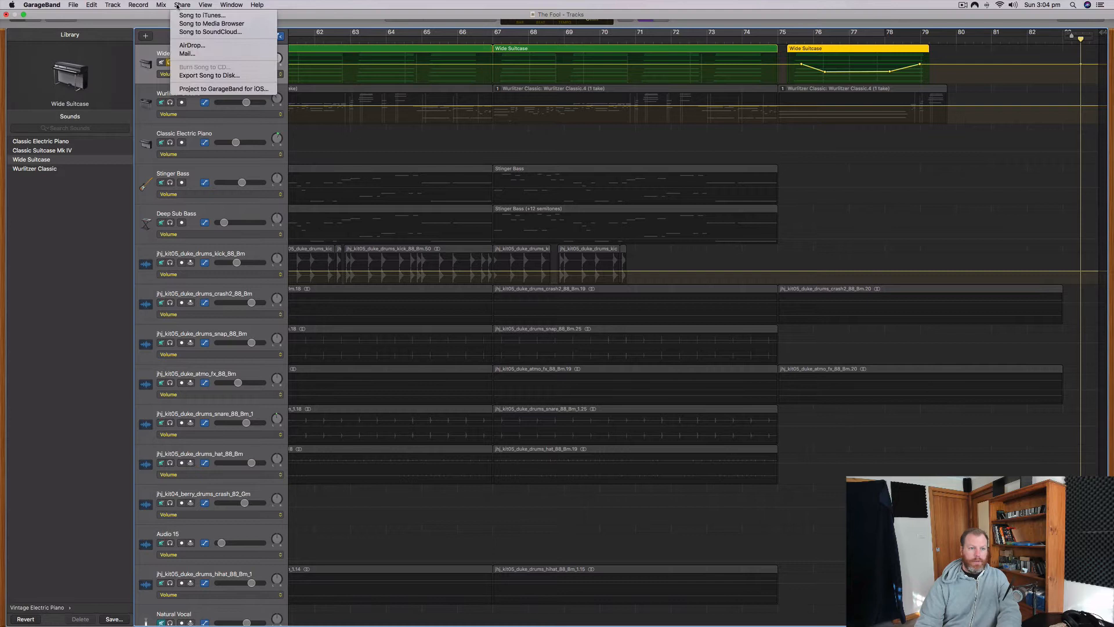
{"action": "left_click", "coordinate": [162, 5]}
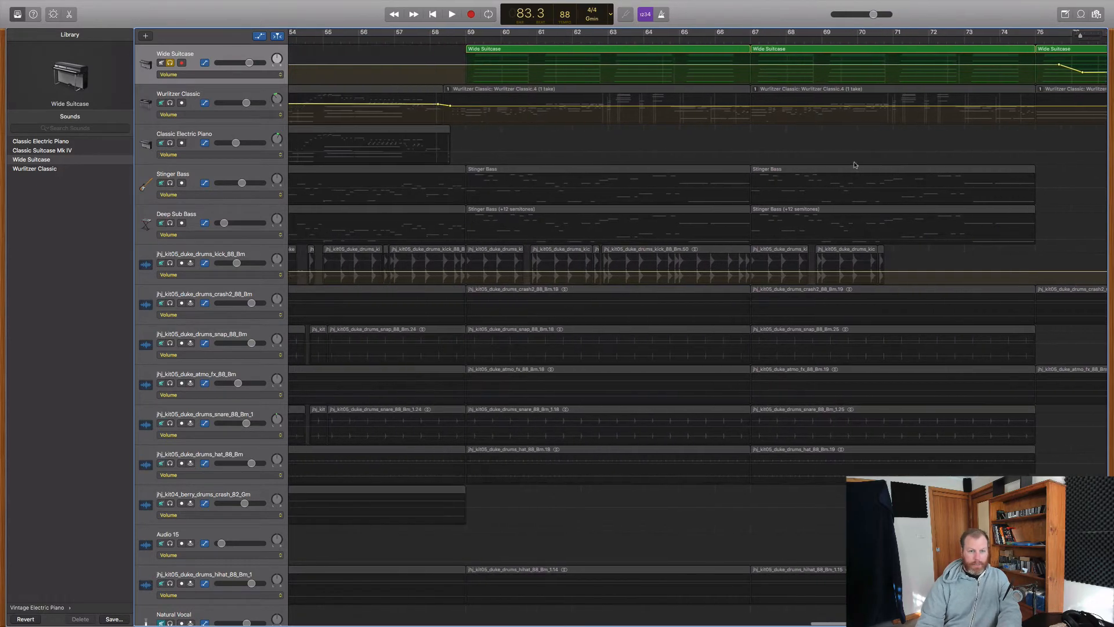
{"action": "scroll", "scroll_direction": "left", "scroll_amount": 3}
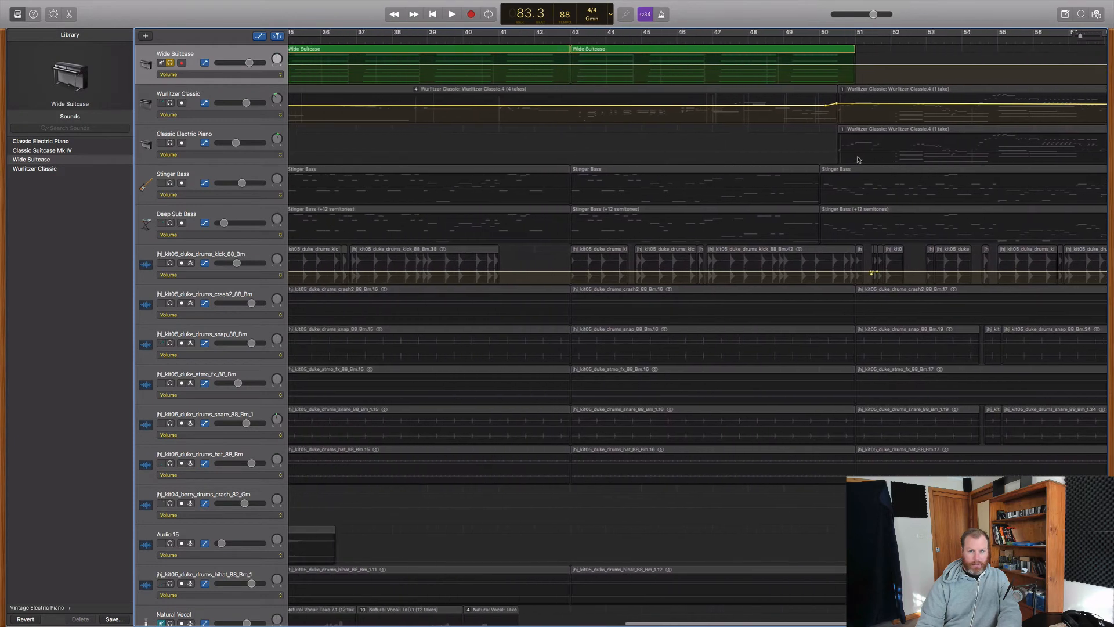
{"action": "scroll", "scroll_direction": "right", "scroll_amount": 3}
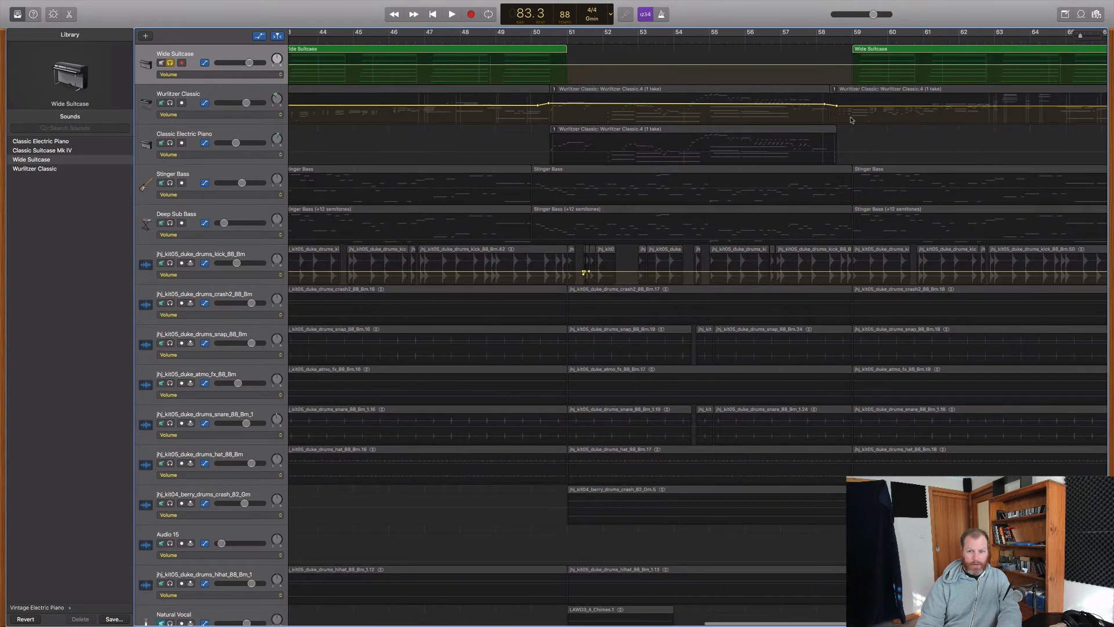
{"action": "mouse_move", "coordinate": [587, 93]}
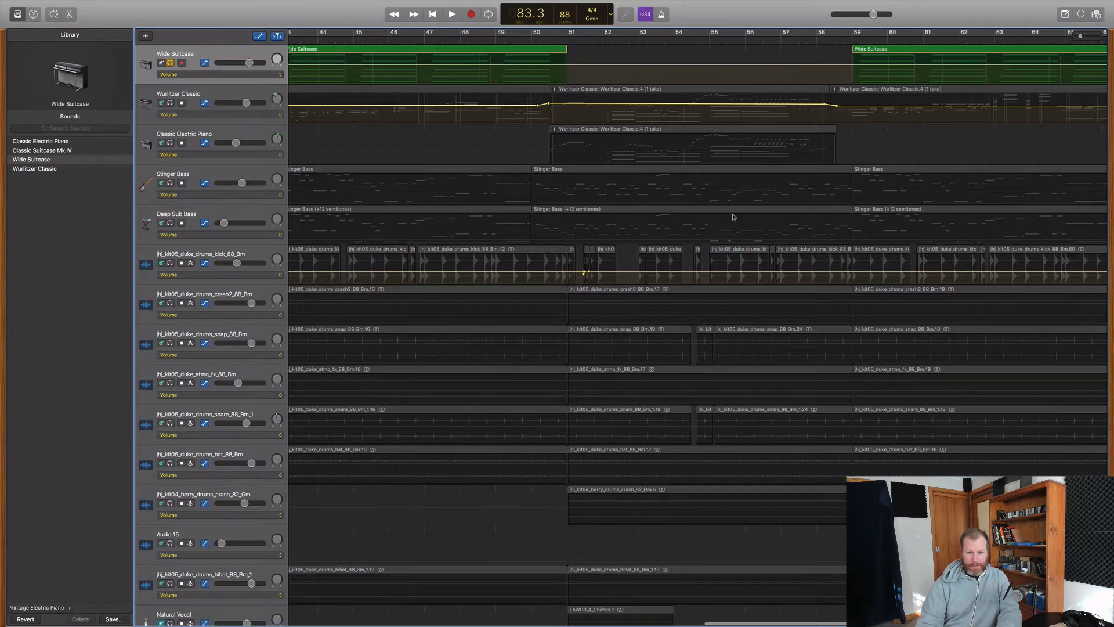
{"action": "scroll", "scroll_direction": "down", "scroll_amount": 3}
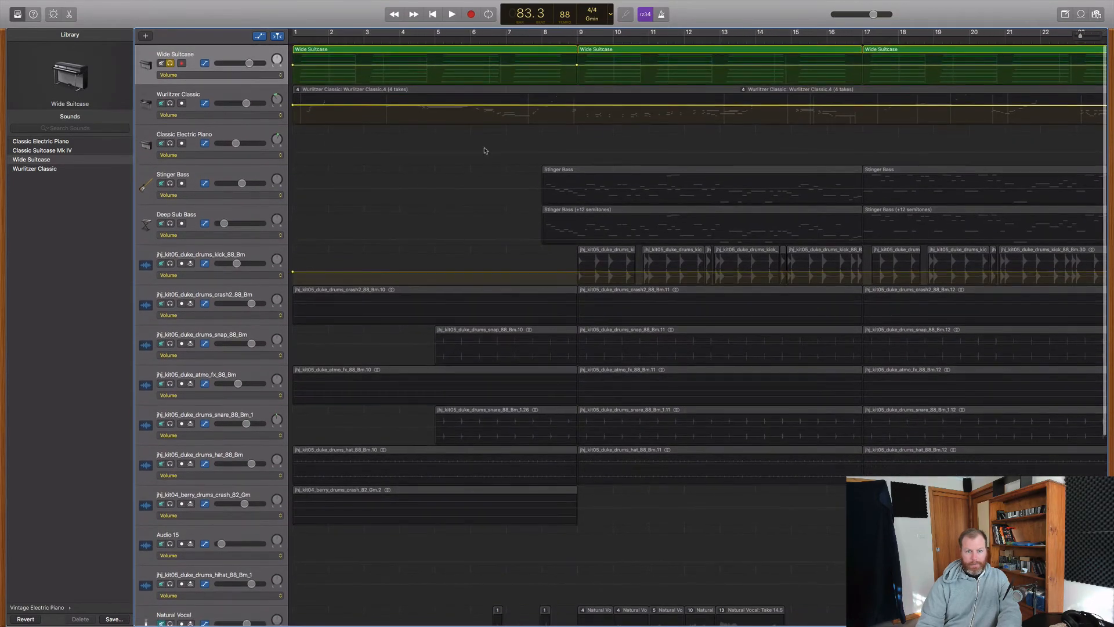
{"action": "scroll", "scroll_direction": "right", "scroll_amount": 3}
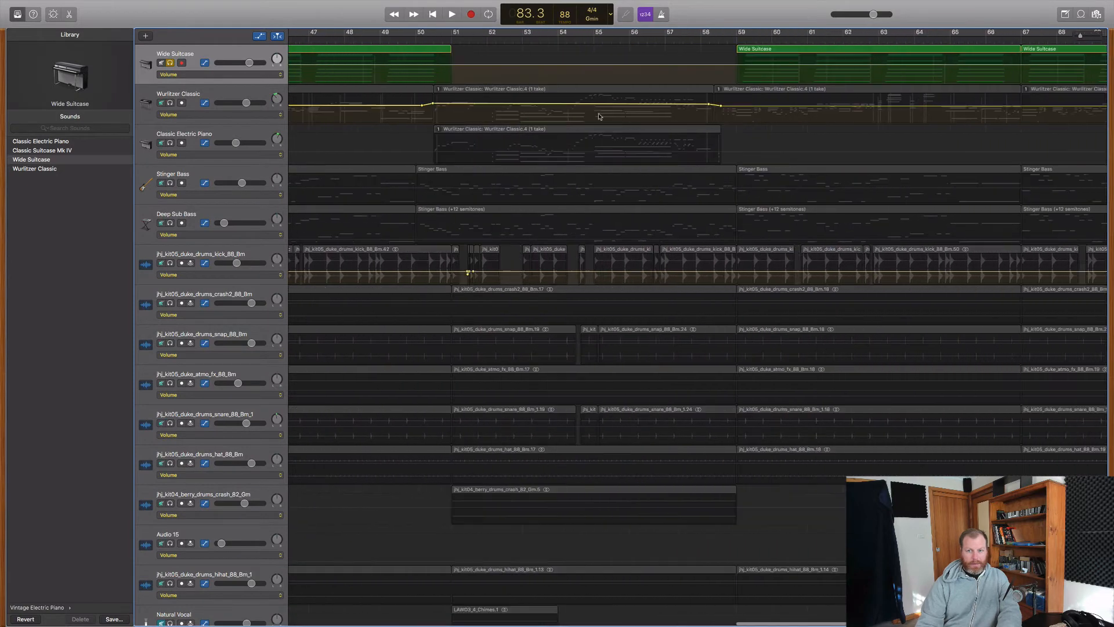
{"action": "scroll", "scroll_direction": "right", "scroll_amount": 3}
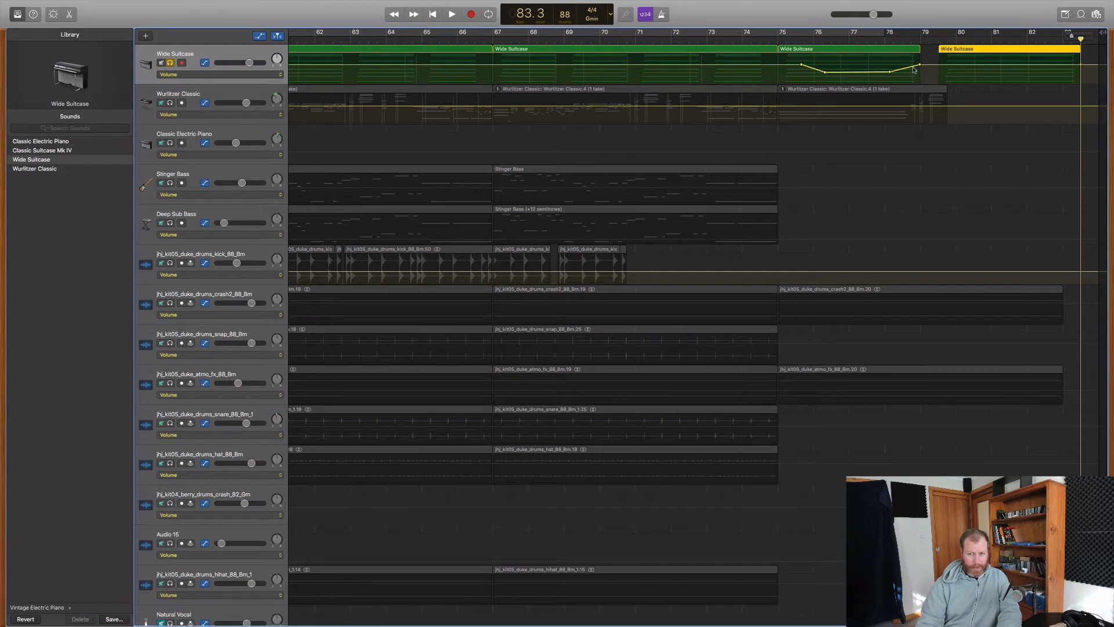
Step: Drag pan points in the bar 75 region, sweeping left then hard right near bar 76
{"action": "left_click_drag", "start_coordinate": [874, 71], "coordinate": [824, 64]}
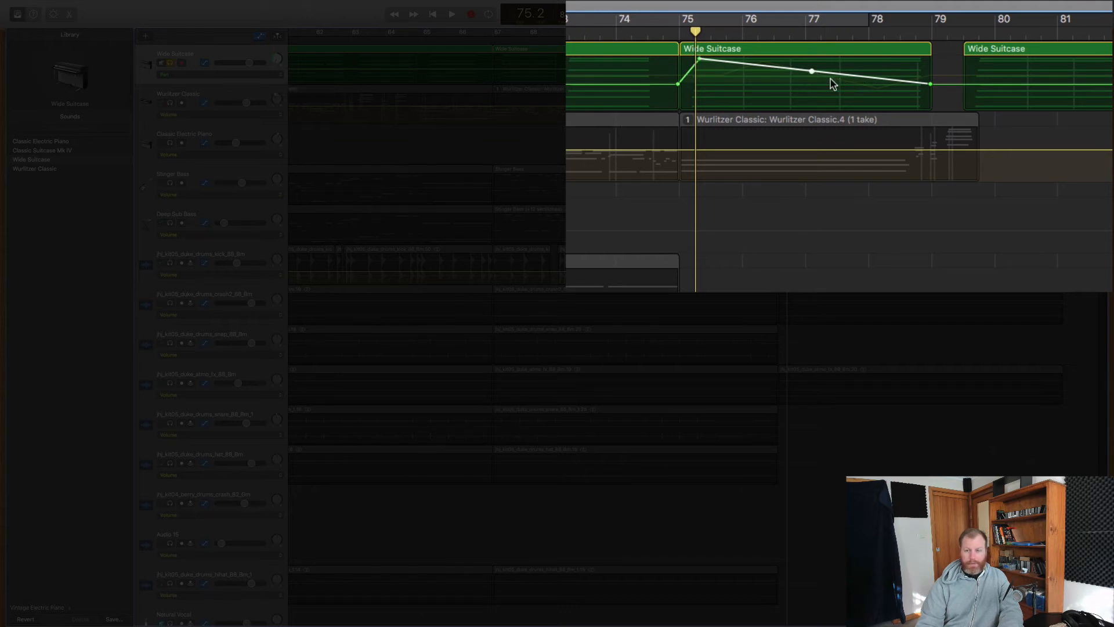
{"action": "left_click_drag", "start_coordinate": [811, 70], "coordinate": [795, 110]}
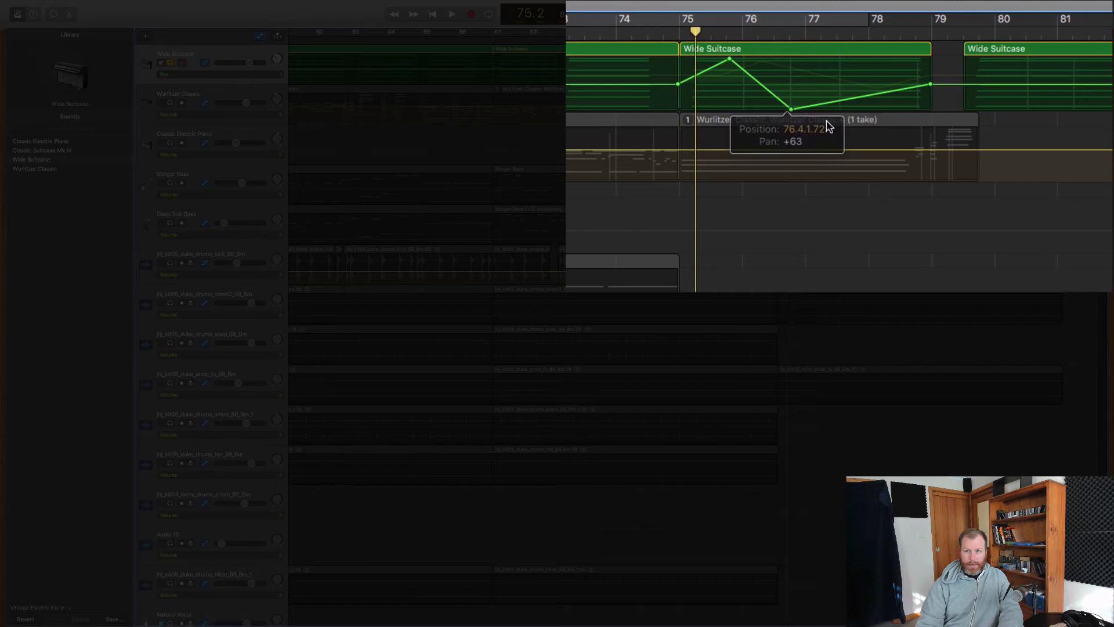
{"action": "left_click_drag", "start_coordinate": [790, 108], "coordinate": [849, 84]}
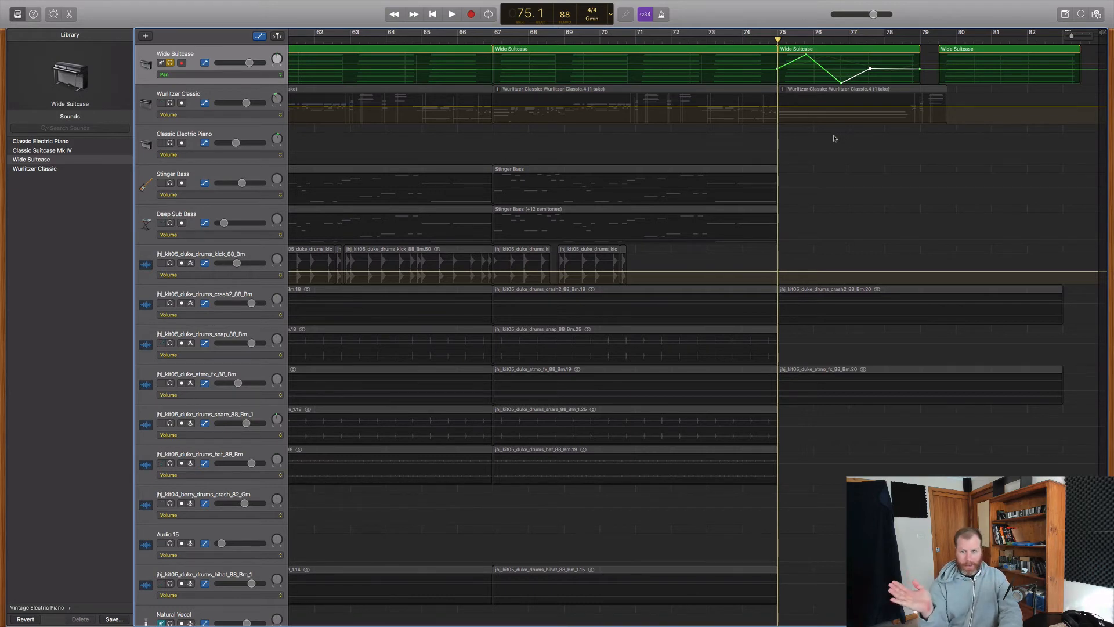
Step: Open the Wide Suitcase automation pop-up listing parameters and plug-in effects, with Pan selected
{"action": "left_click", "coordinate": [452, 14]}
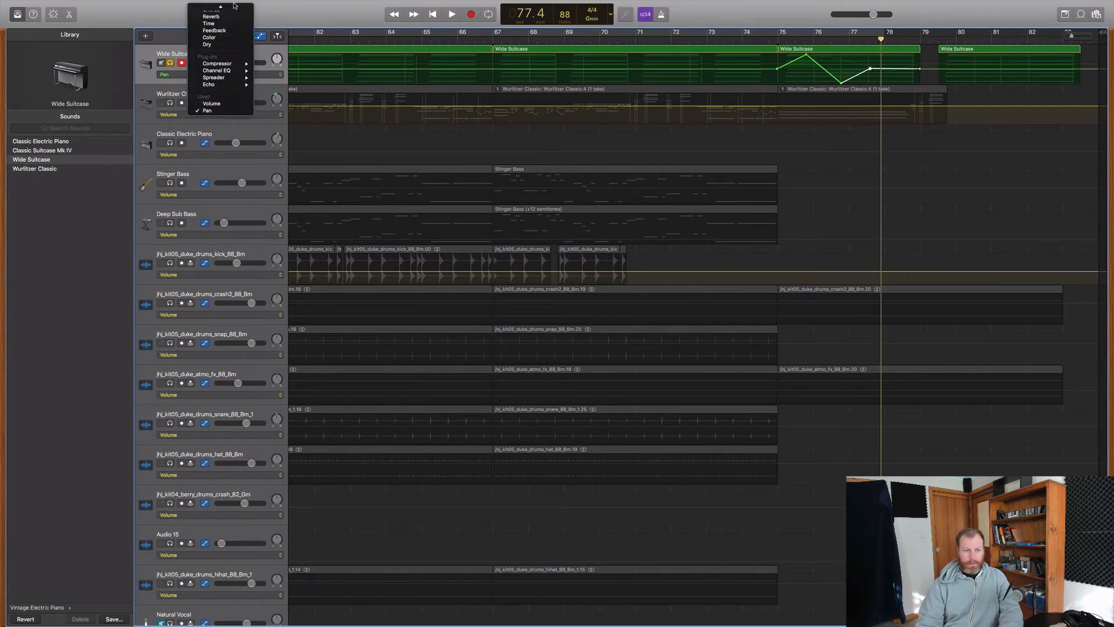
{"action": "mouse_move", "coordinate": [208, 97]}
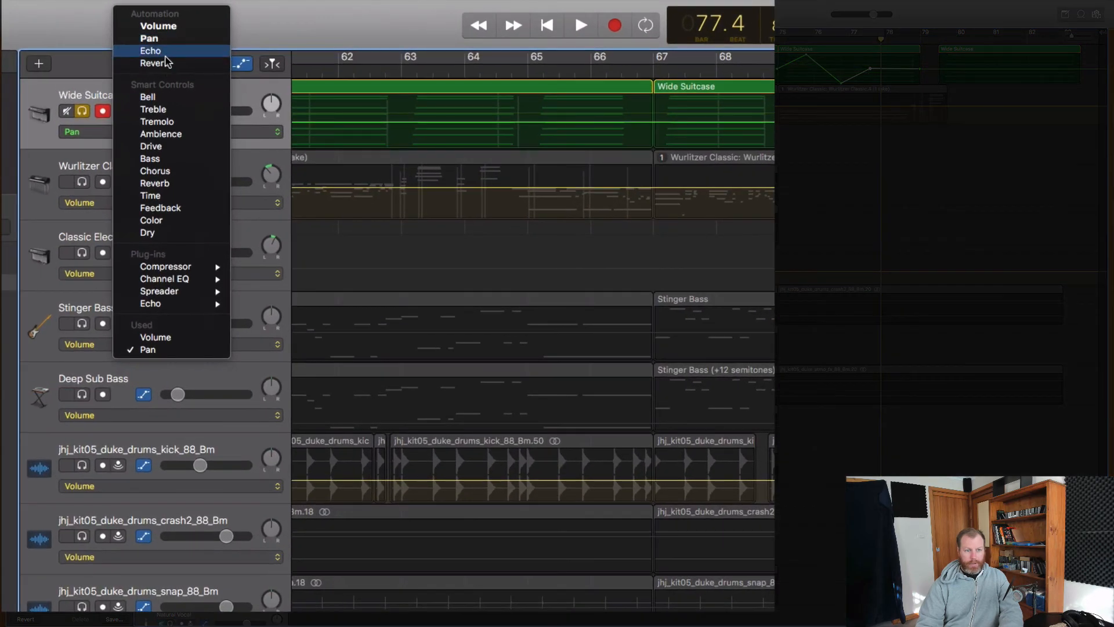
{"action": "mouse_move", "coordinate": [163, 63]}
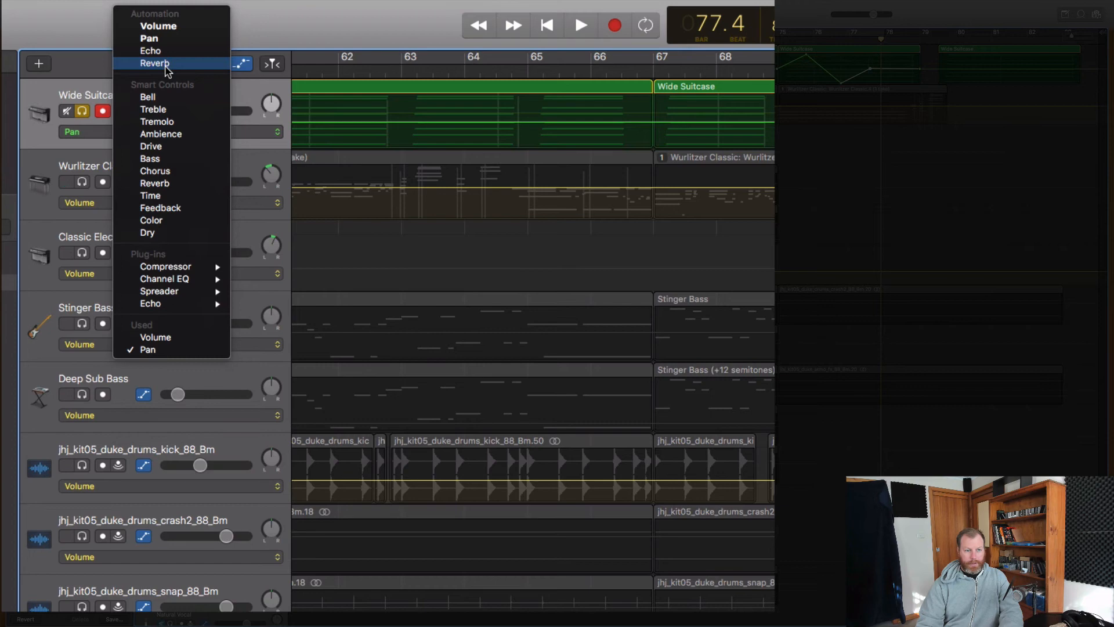
Step: Choose Reverb under Smart Controls as the Wide Suitcase automation parameter
{"action": "left_click", "coordinate": [154, 63]}
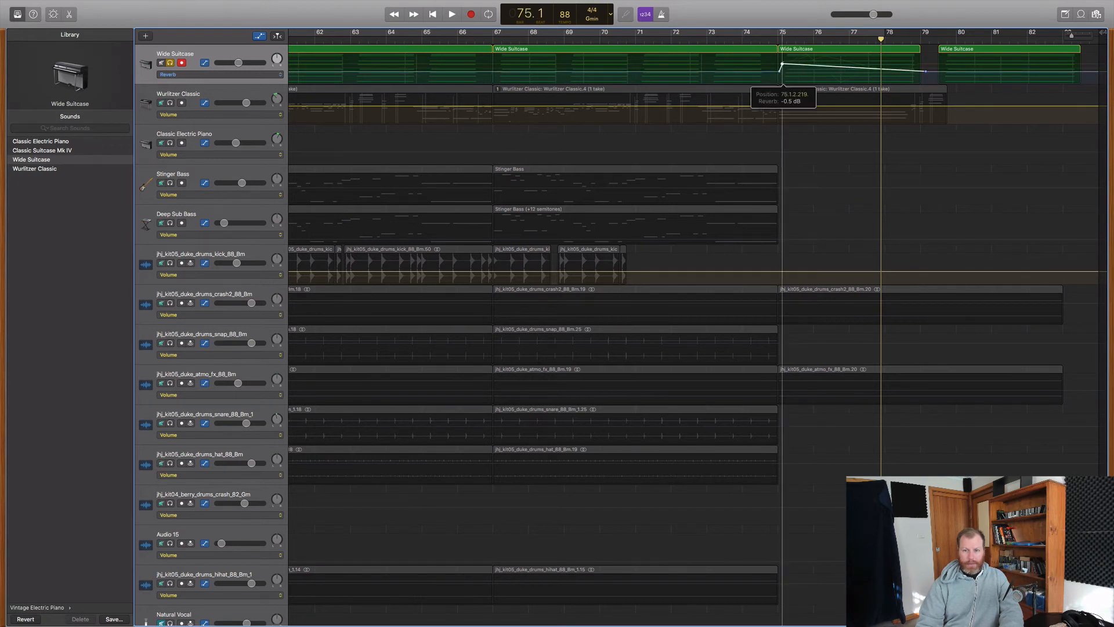
Step: Raise the first reverb point and add lower points so reverb peaks at bar 75 and tapers toward bar 79
{"action": "left_click_drag", "start_coordinate": [780, 73], "coordinate": [780, 53]}
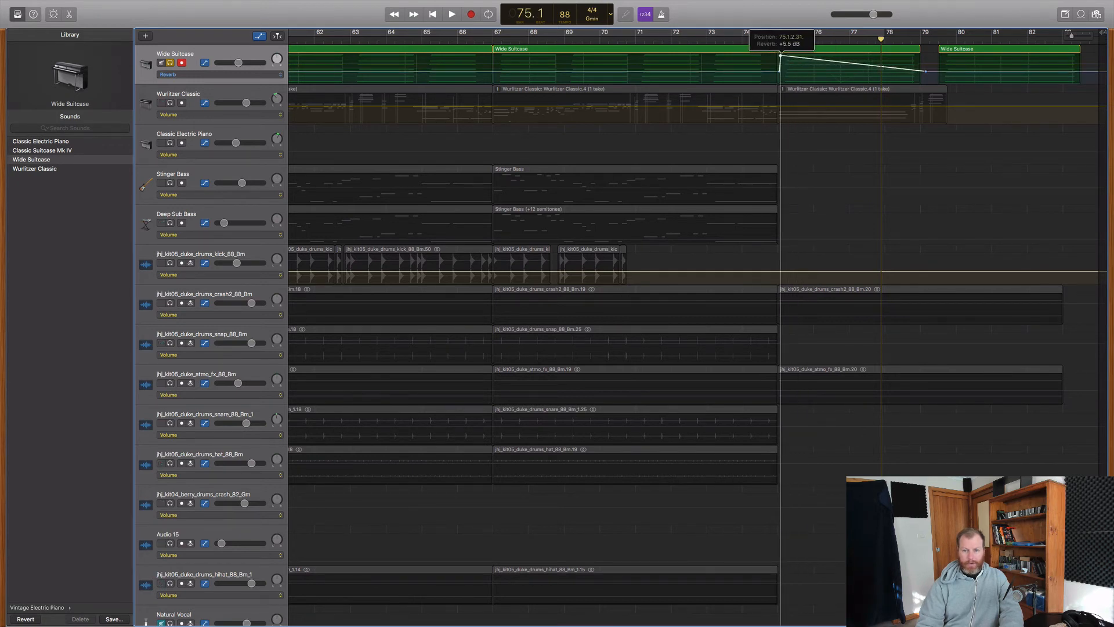
{"action": "left_click", "coordinate": [452, 13]}
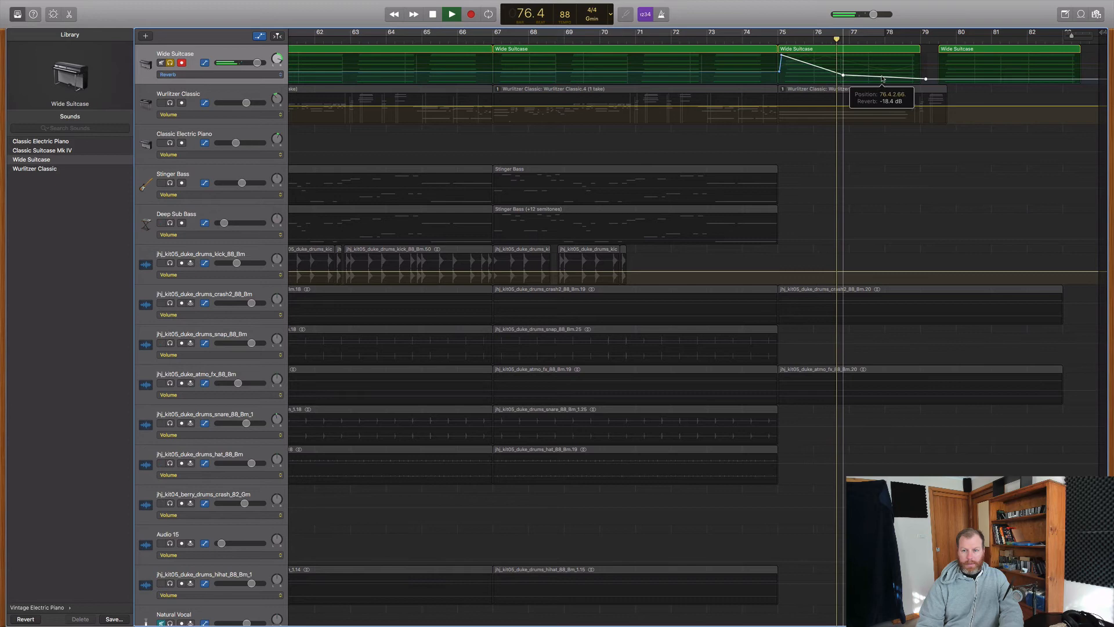
{"action": "left_click", "coordinate": [450, 13]}
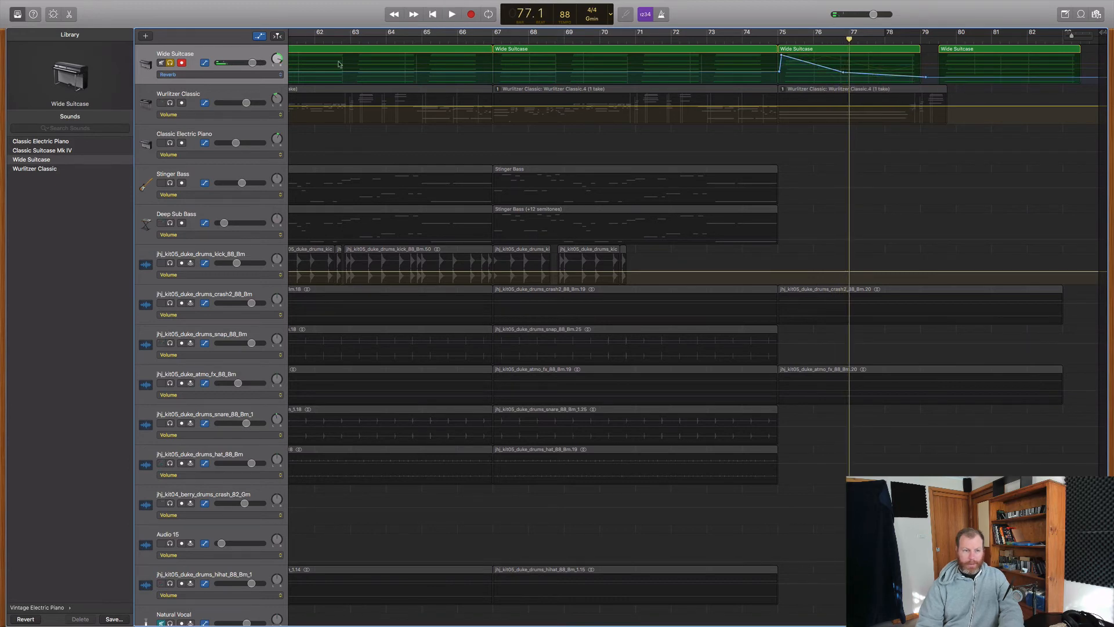
{"action": "left_click", "coordinate": [219, 74]}
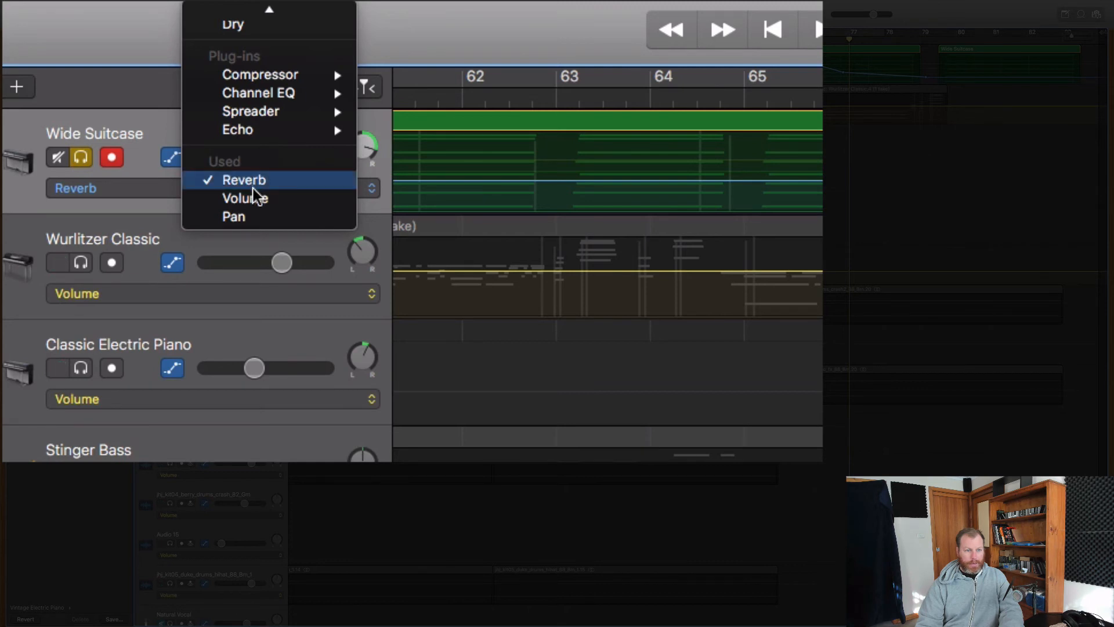
Step: From the Used automation list, view the Volume, Pan and Reverb curves, then return to Pan
{"action": "left_click", "coordinate": [258, 180]}
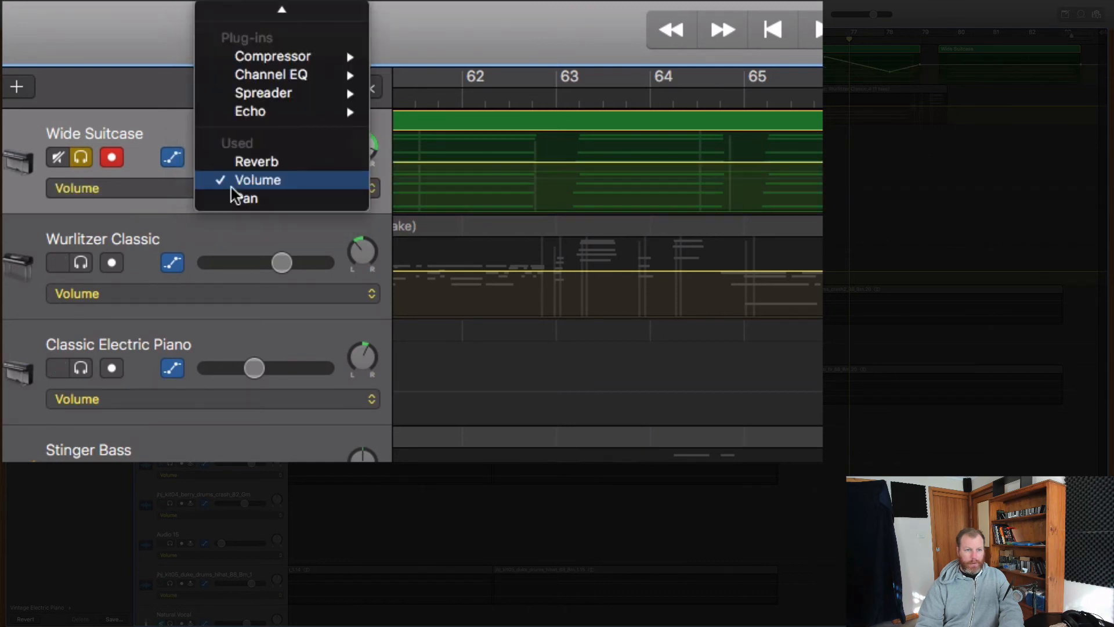
{"action": "left_click", "coordinate": [245, 199]}
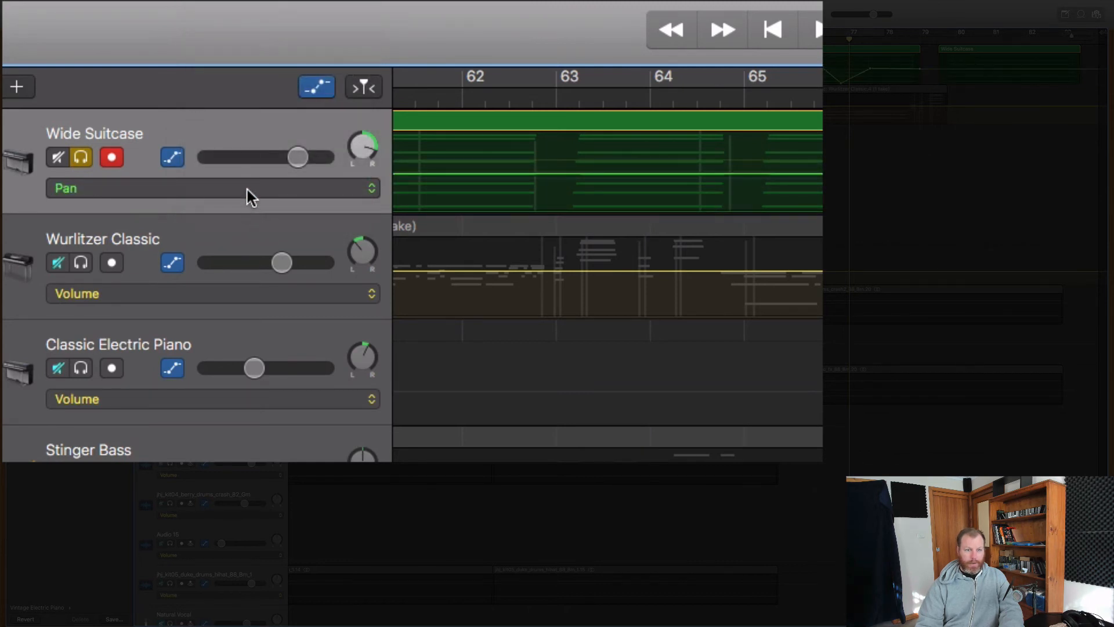
{"action": "left_click", "coordinate": [213, 187]}
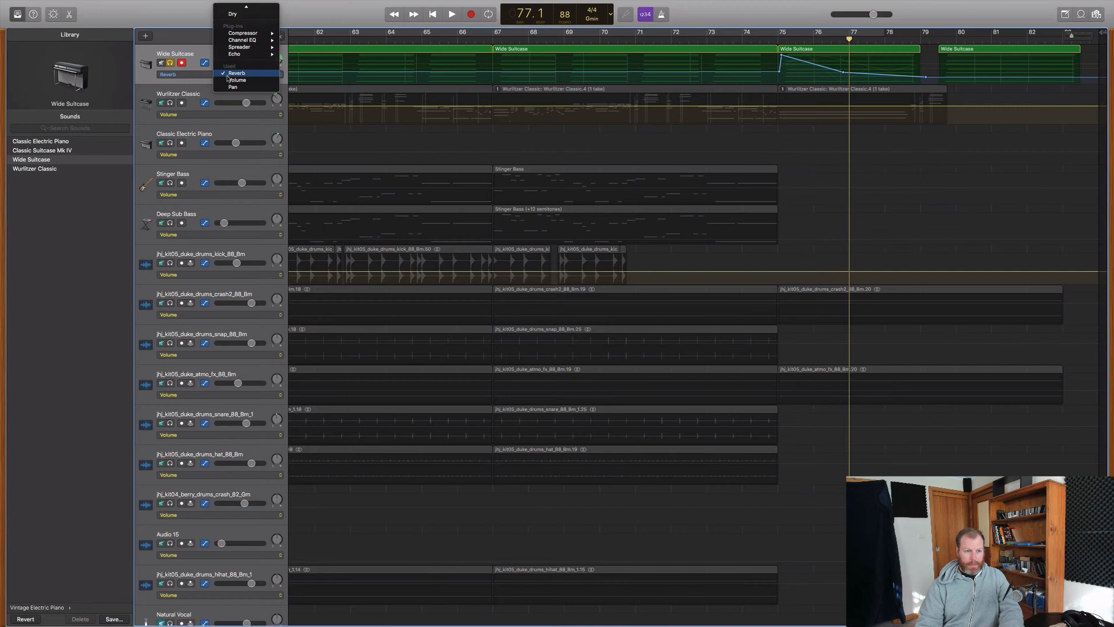
{"action": "left_click", "coordinate": [255, 73]}
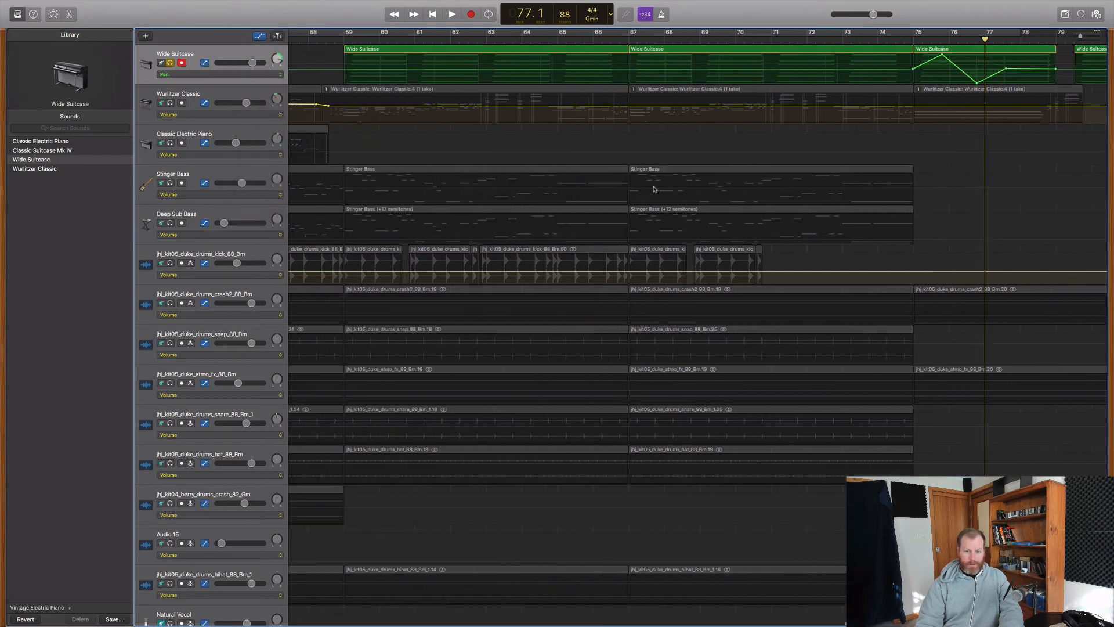
{"action": "scroll", "scroll_direction": "left", "scroll_amount": 3}
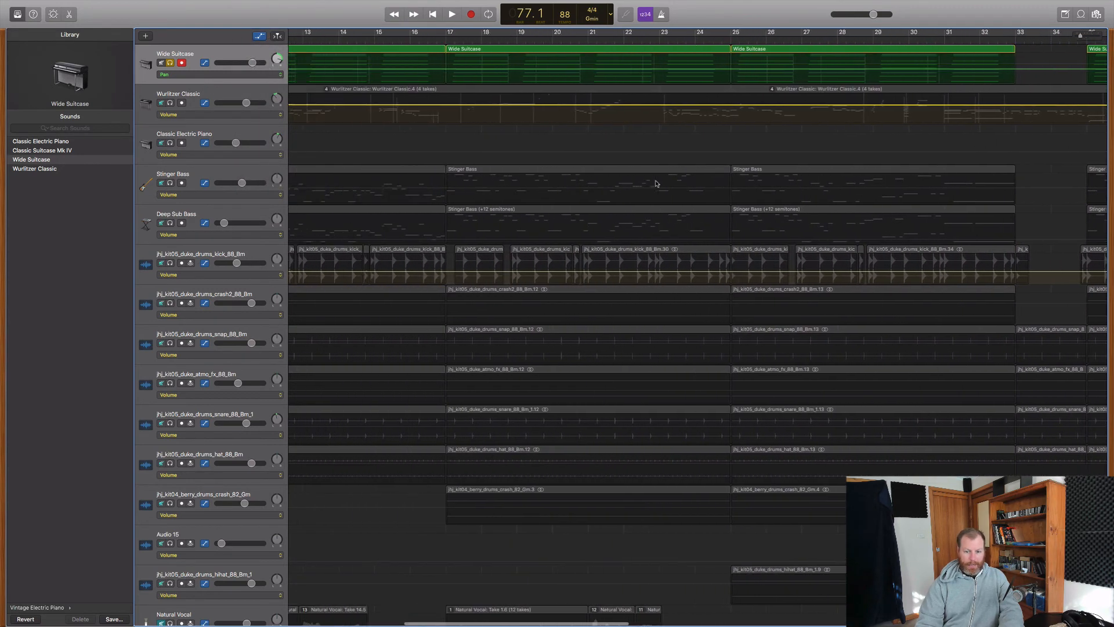
{"action": "scroll", "scroll_direction": "right", "scroll_amount": 3}
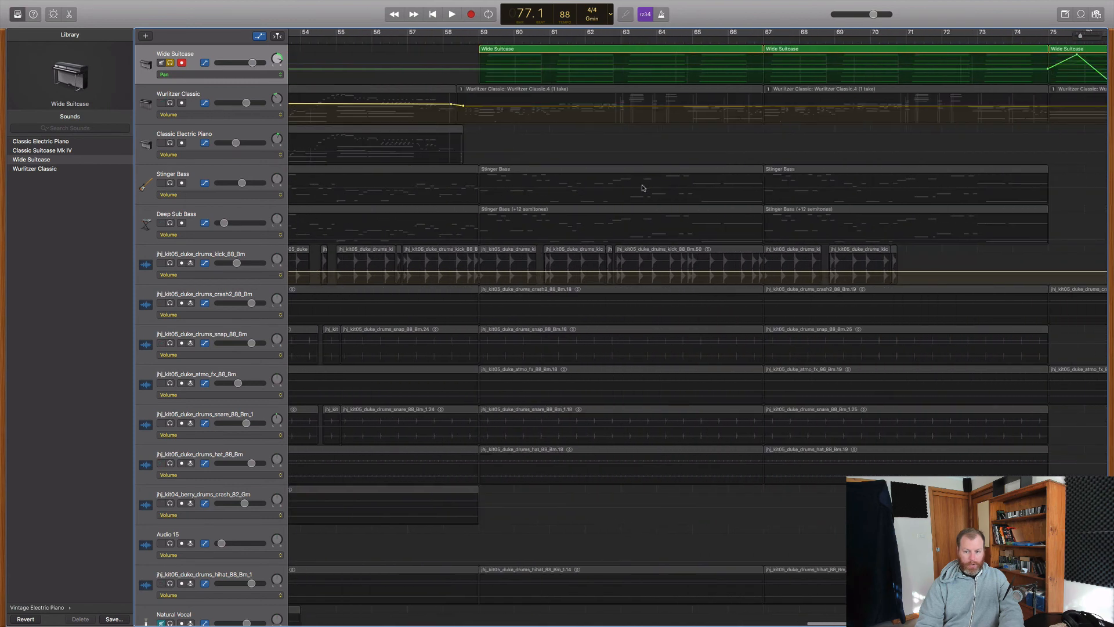
{"action": "scroll", "scroll_direction": "right", "scroll_amount": 3}
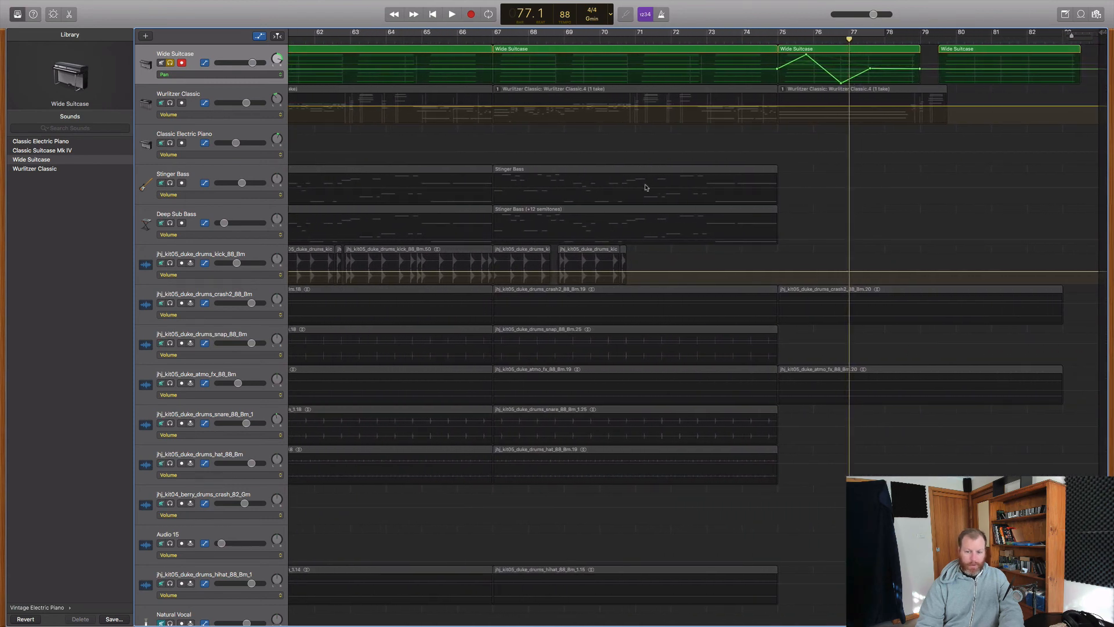